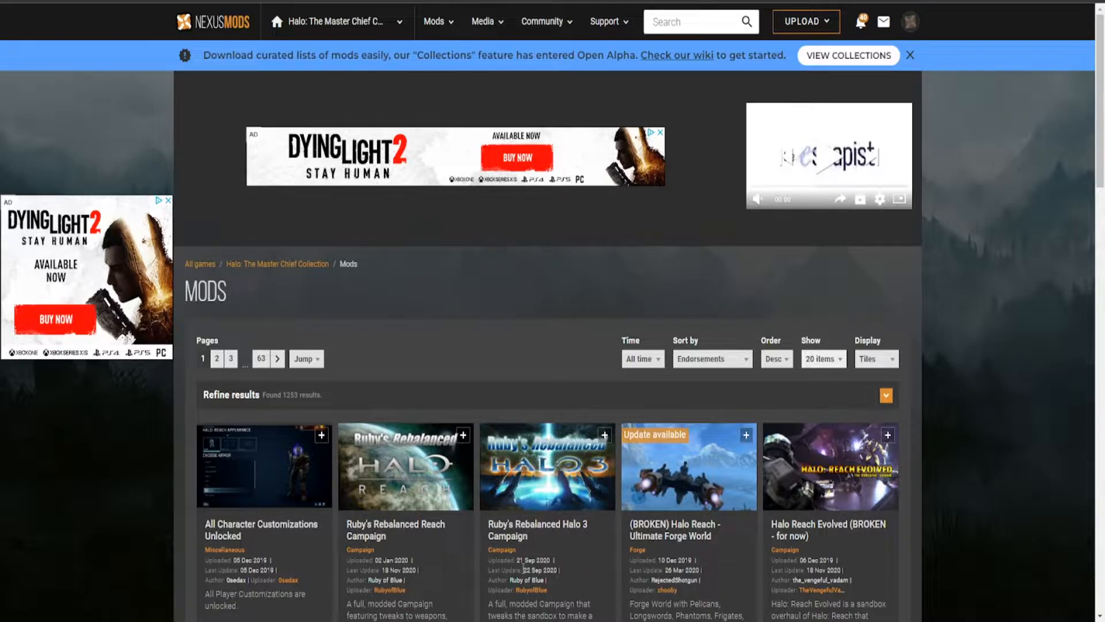
- Sort the Master Chief Collection mod listing by Date published and browse the newest results
scroll(down, 3)
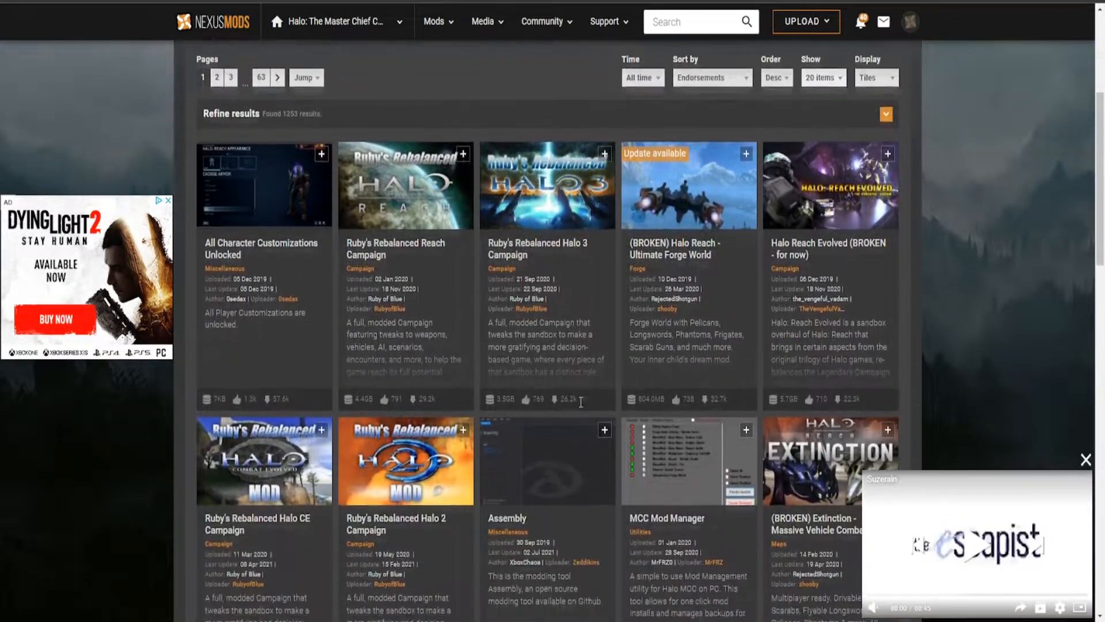
scroll(down, 3)
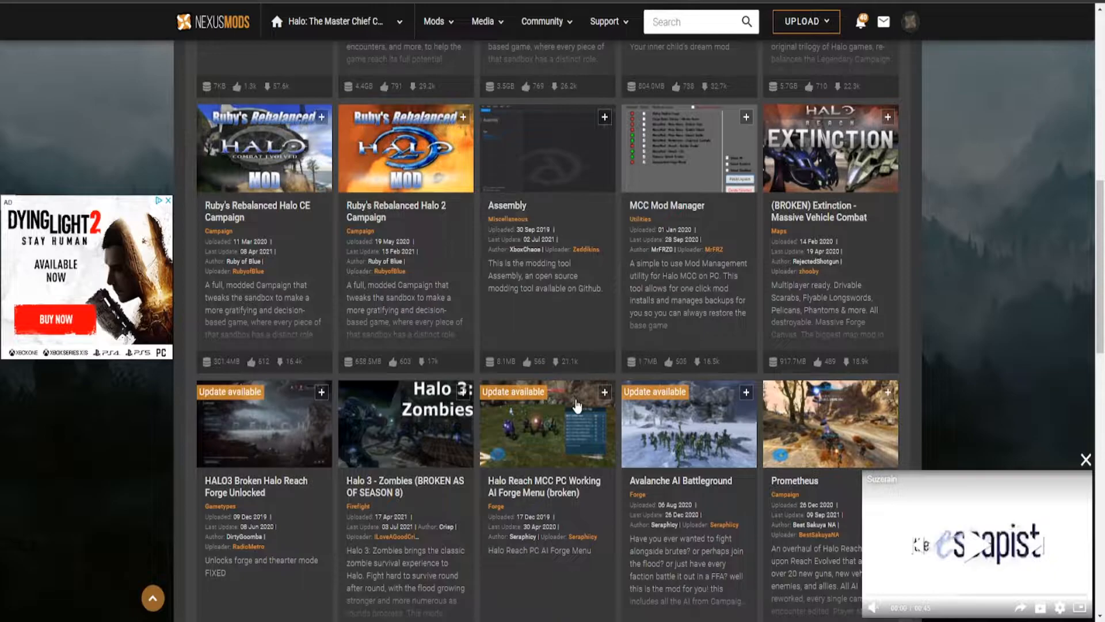
scroll(up, 3)
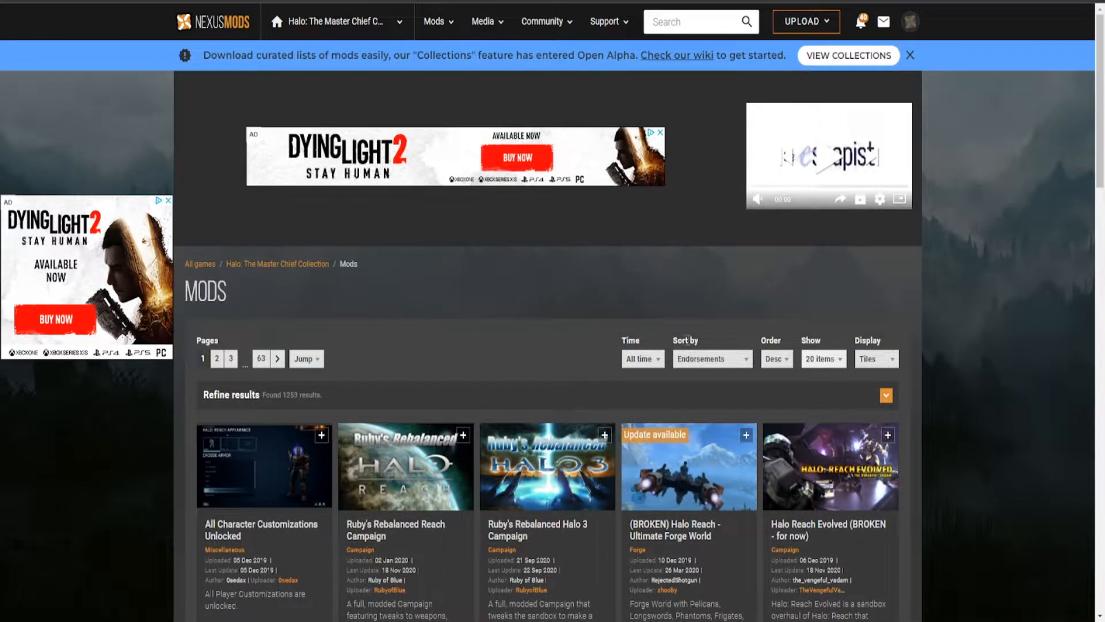
click(712, 358)
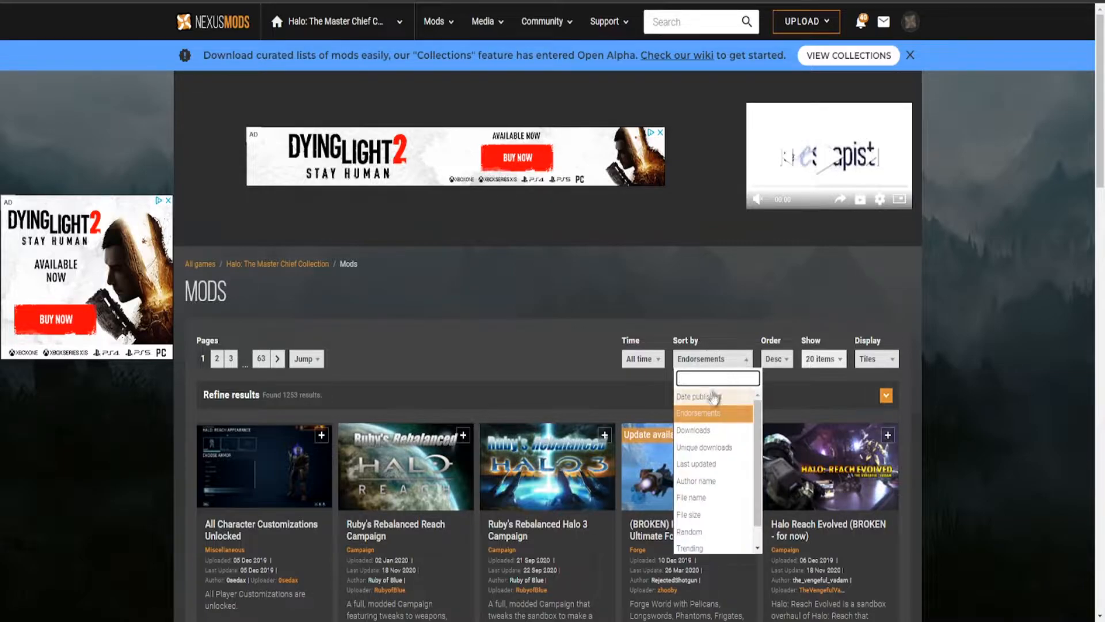
click(699, 395)
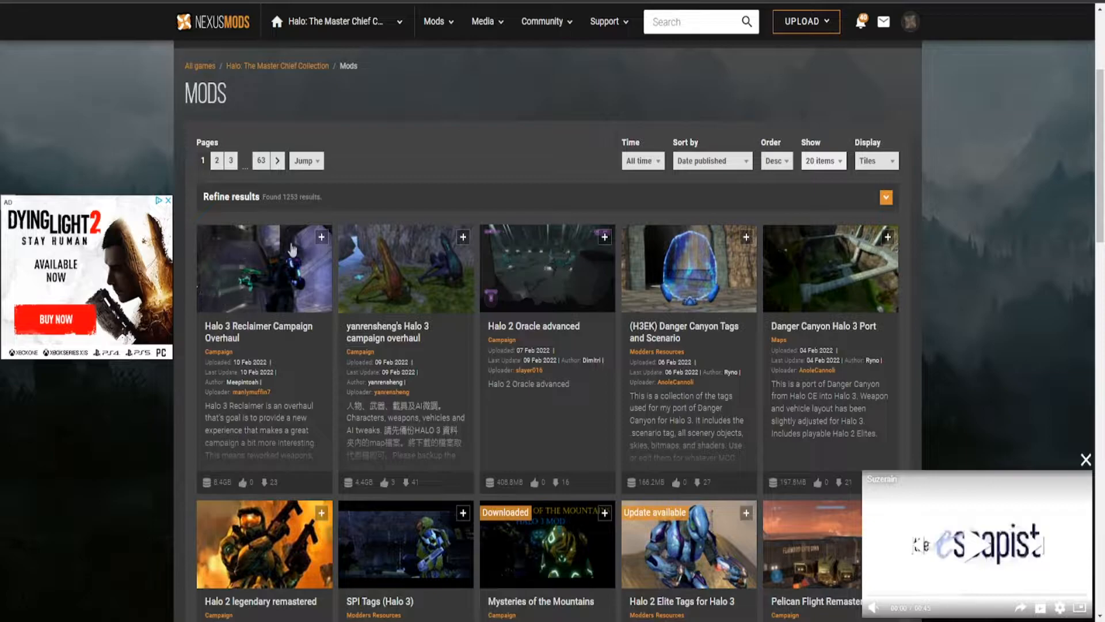
mouse_move(359, 544)
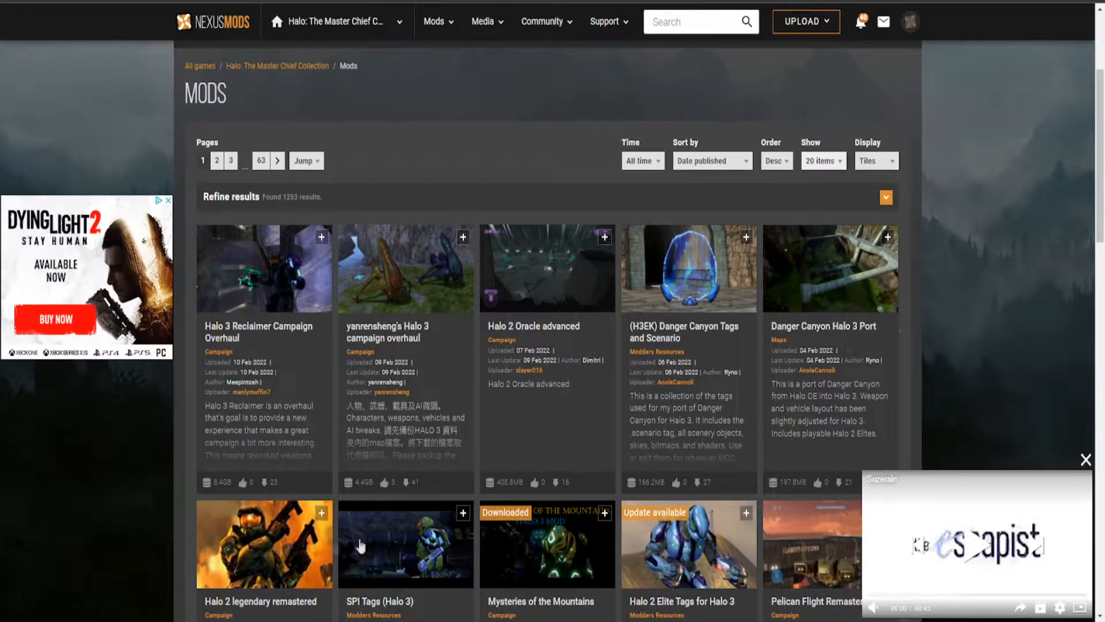
scroll(down, 3)
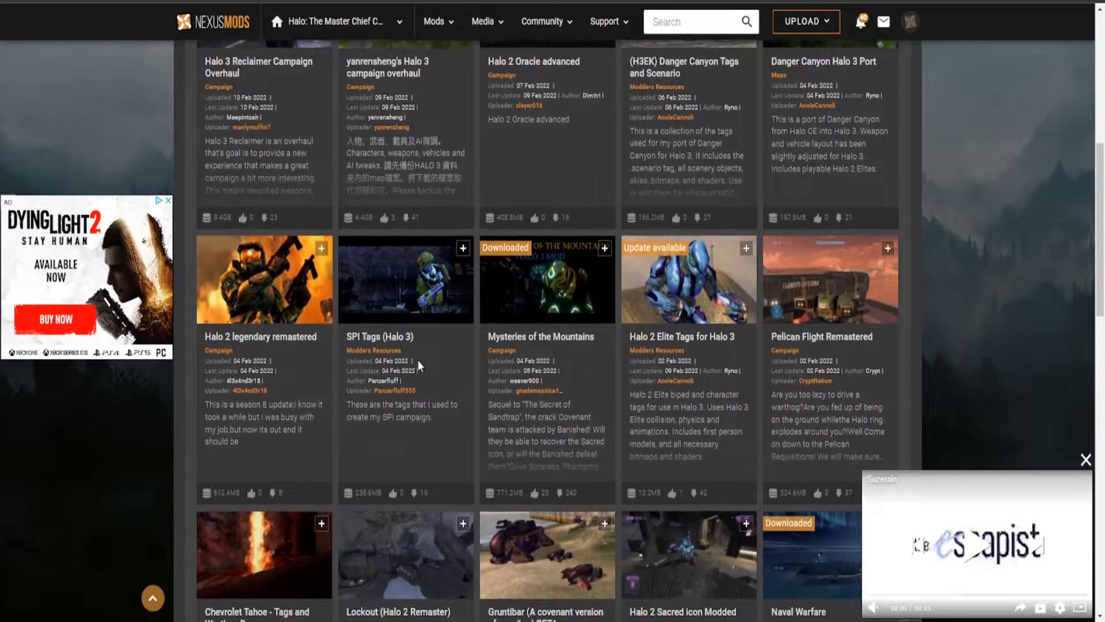
scroll(down, 3)
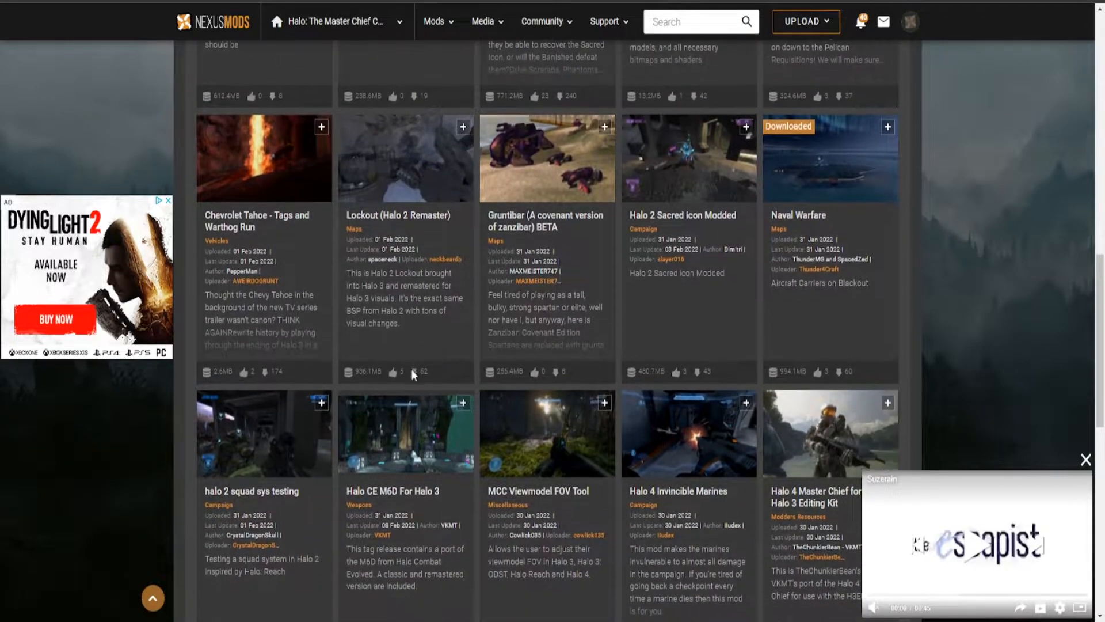
scroll(down, 3)
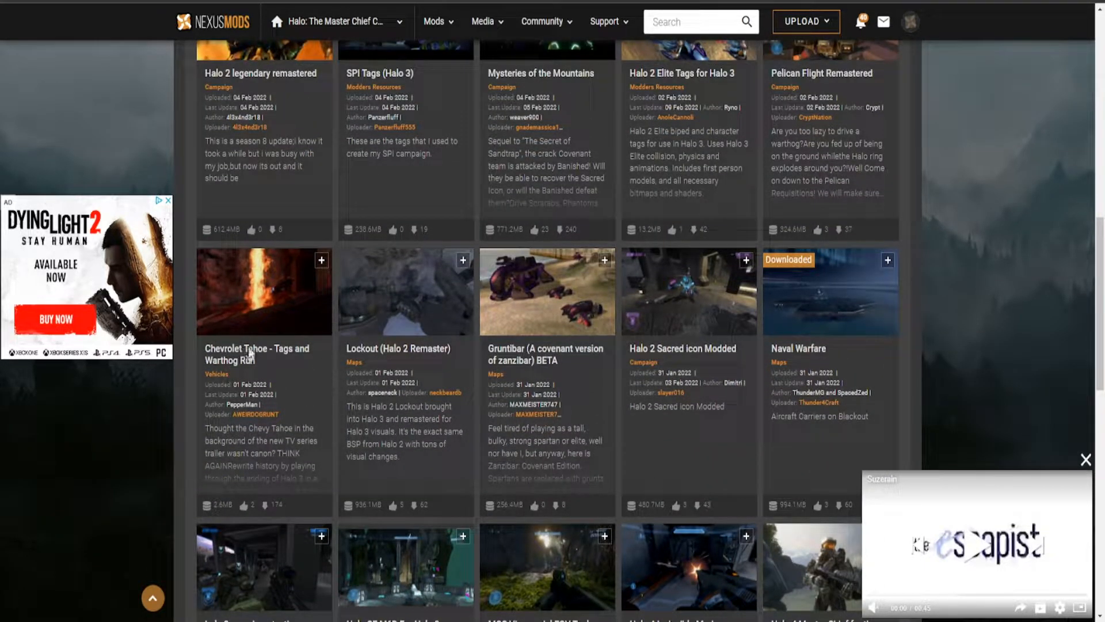
- Go to the Chevrolet Tahoe - Tags and Warthog Run mod page and view its files
click(265, 291)
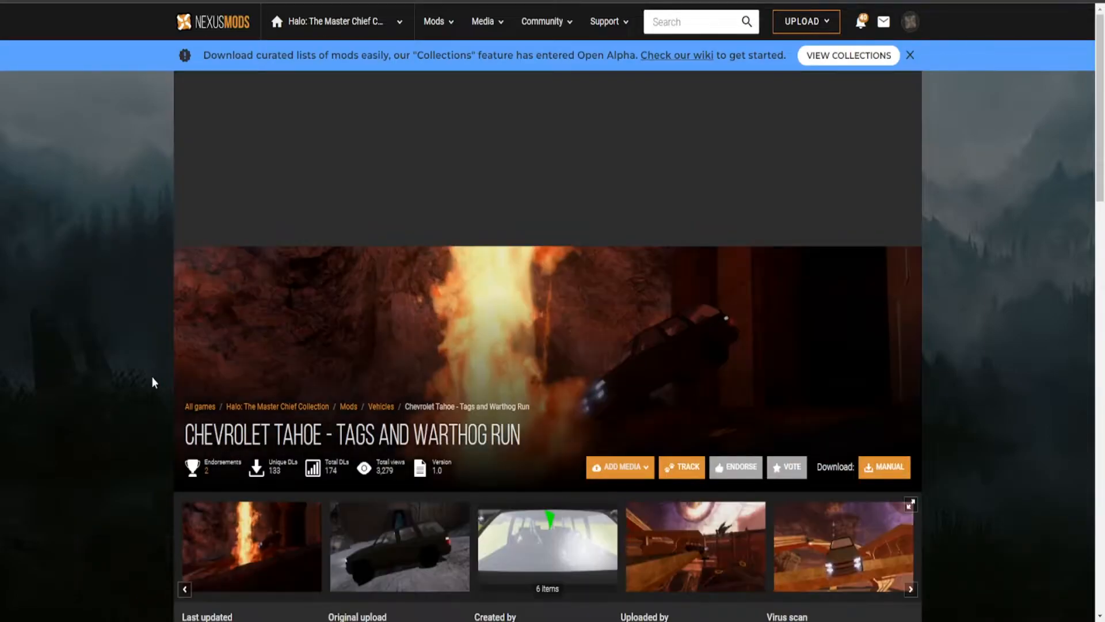
scroll(down, 3)
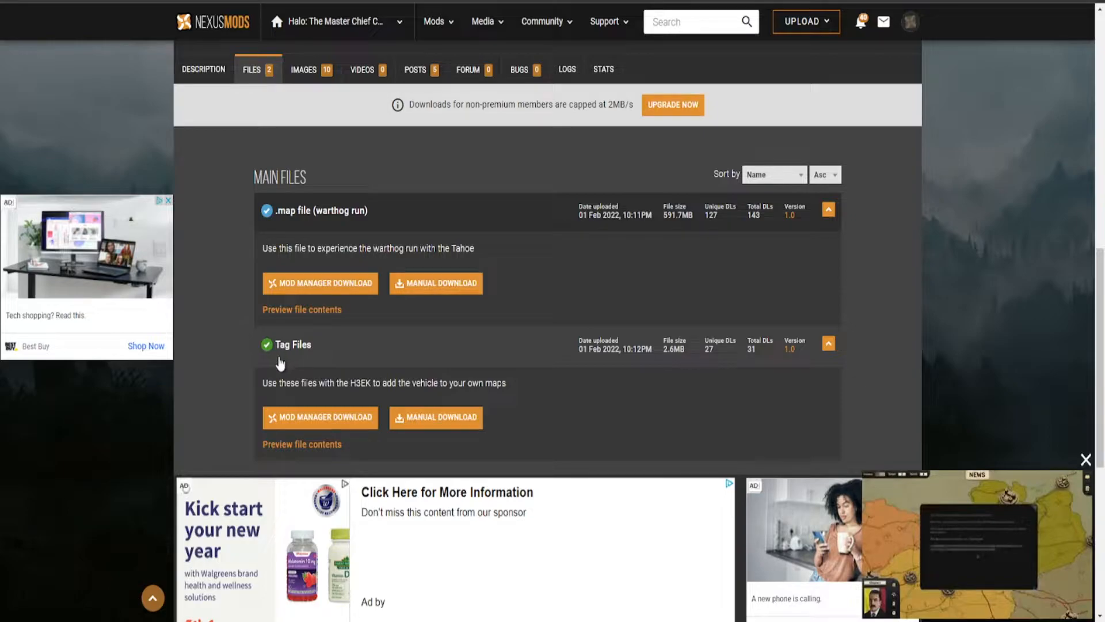
mouse_move(292, 235)
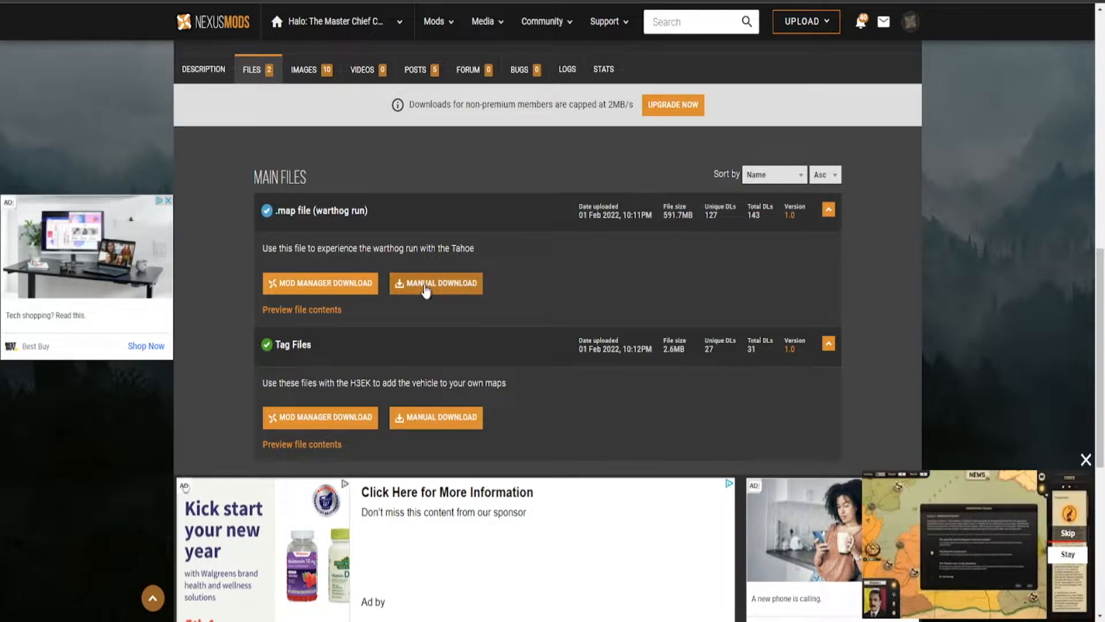
- Manually download the .map file (warthog run) archive using the free slow download
click(435, 283)
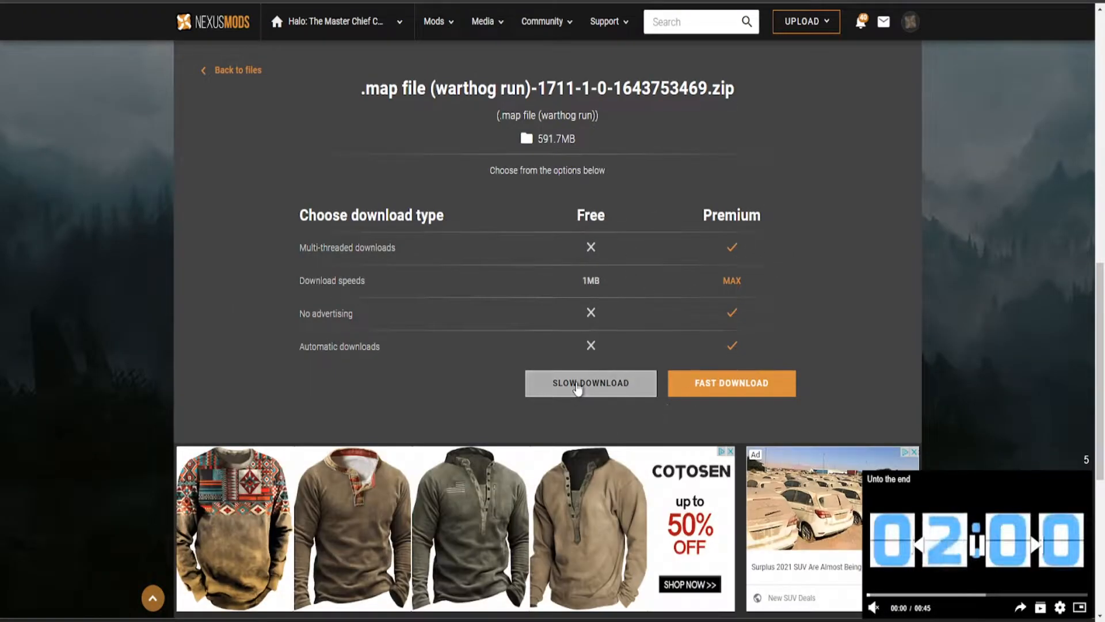
click(590, 382)
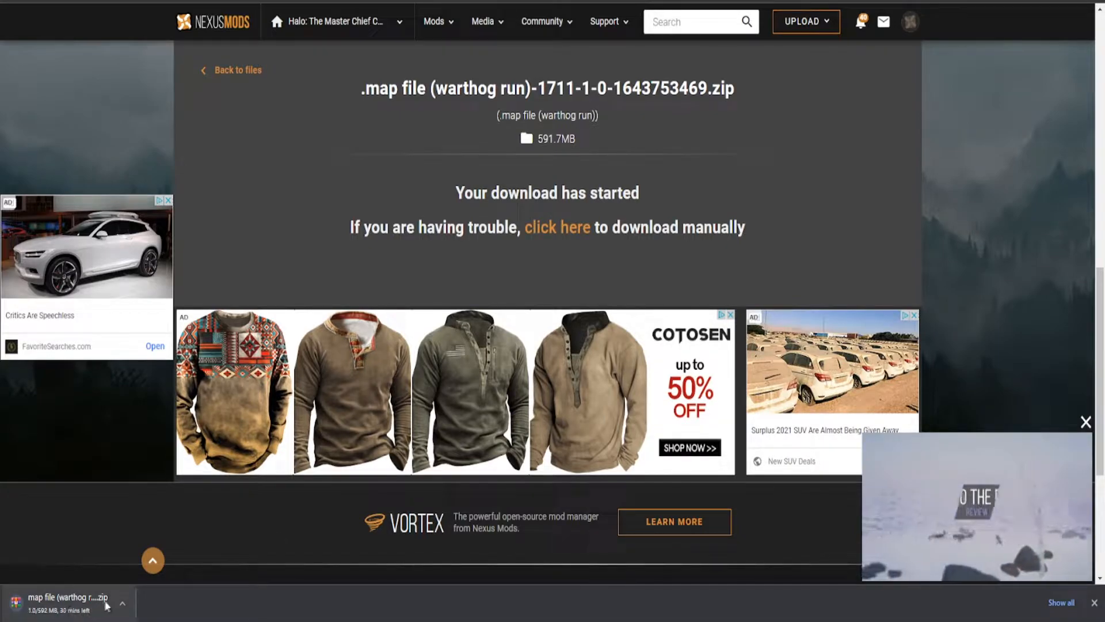
scroll(down, 3)
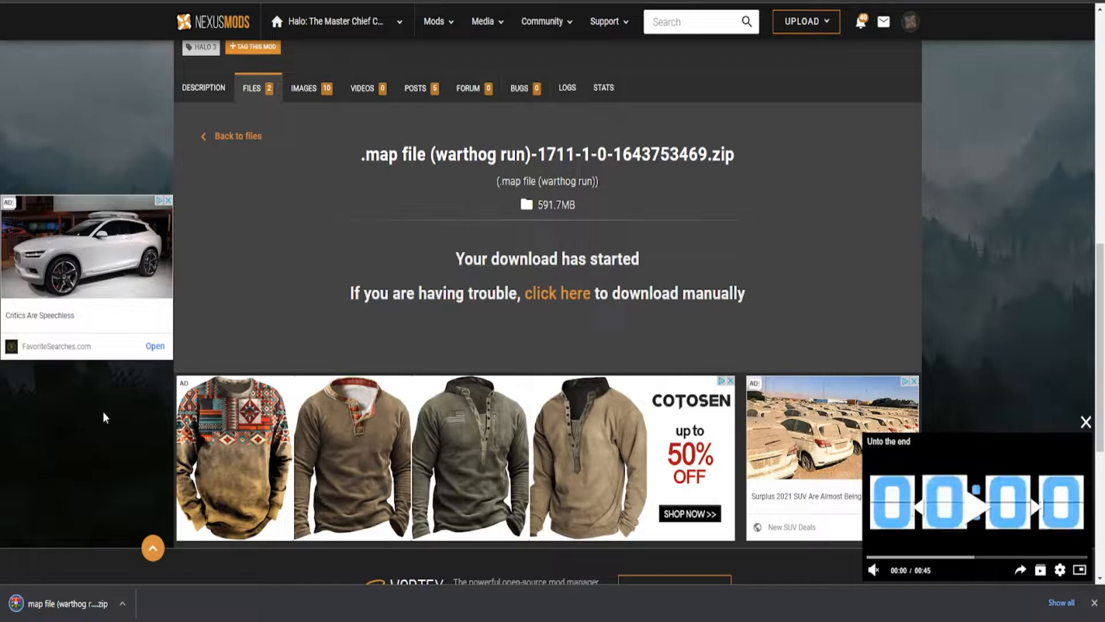
- Show the downloaded zip in Downloads and enter the extracted warthog run folder with 120_halo.map
click(124, 608)
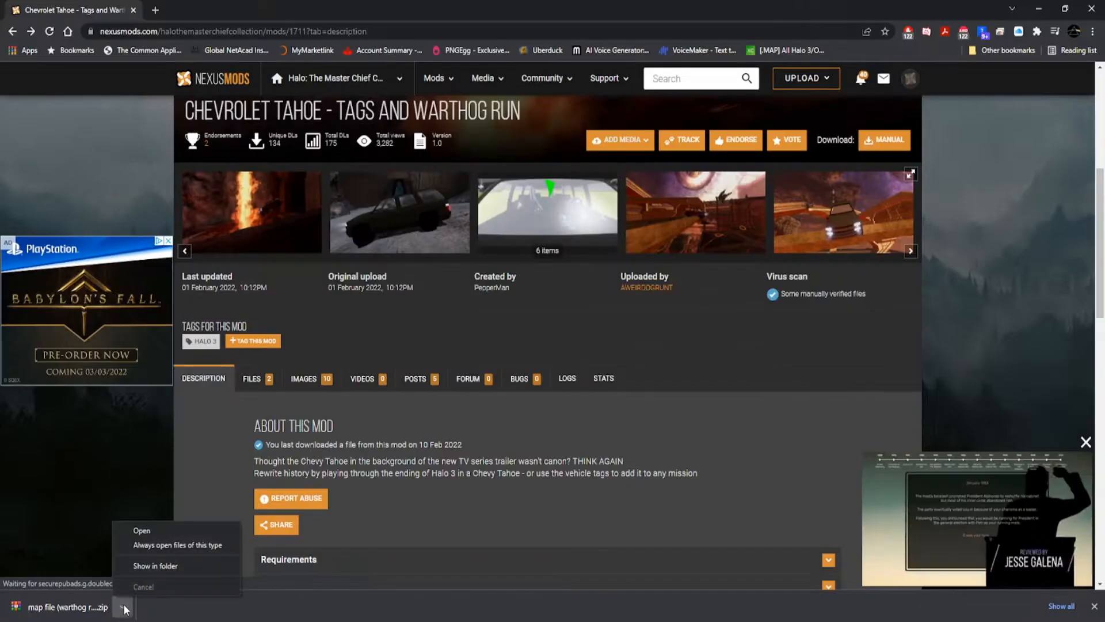
click(123, 607)
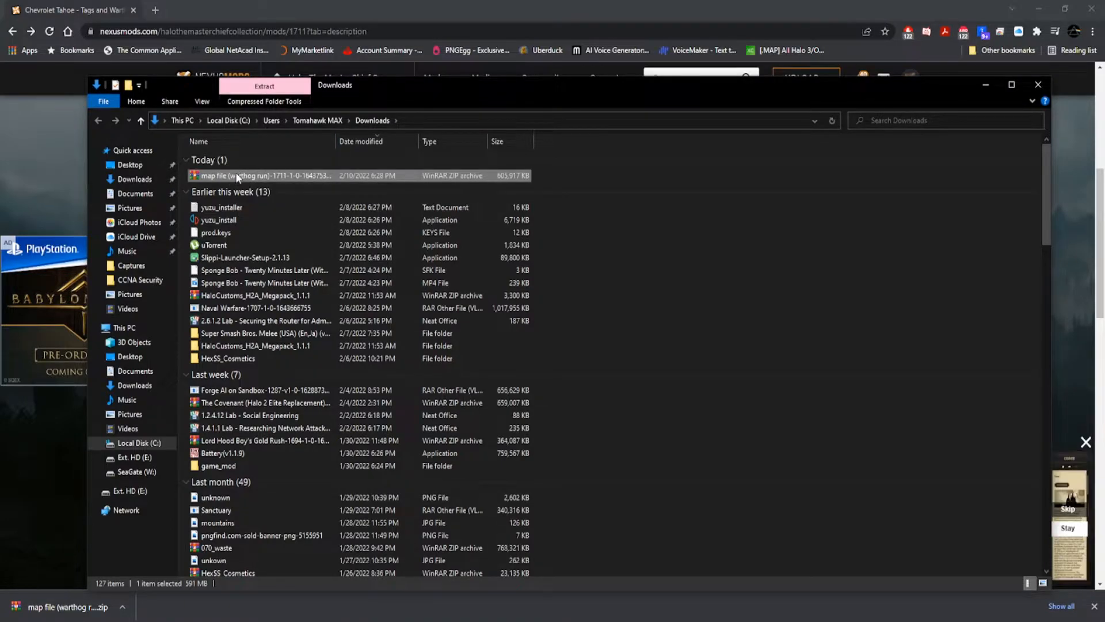
mouse_move(302, 239)
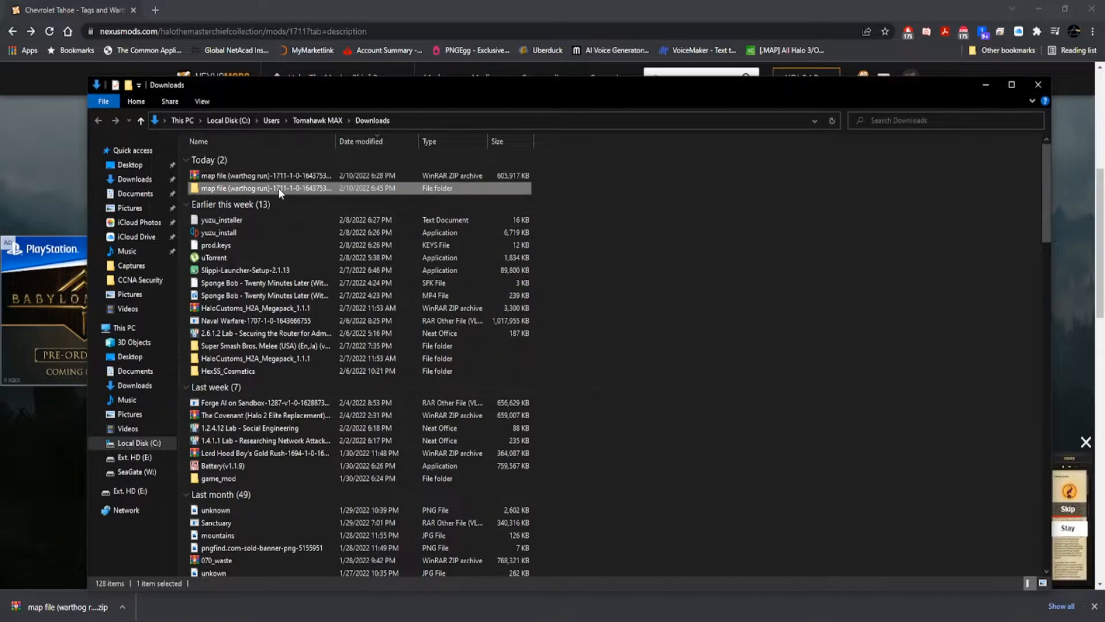
double_click(265, 188)
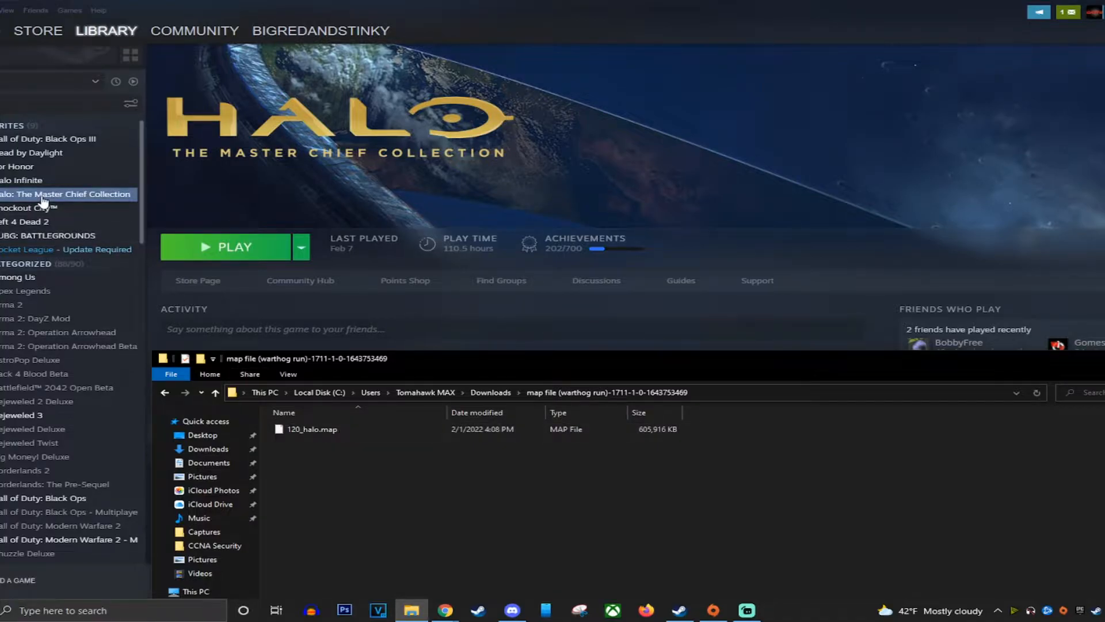
- Browse the local files of Halo: The Master Chief Collection from the Steam Library
right_click(67, 194)
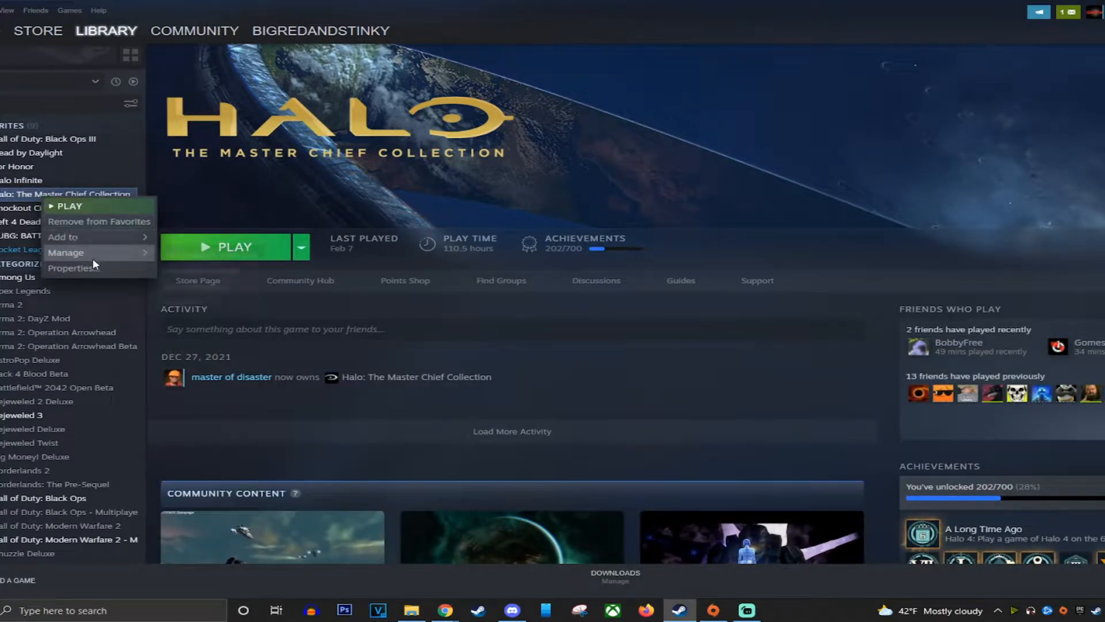
mouse_move(66, 252)
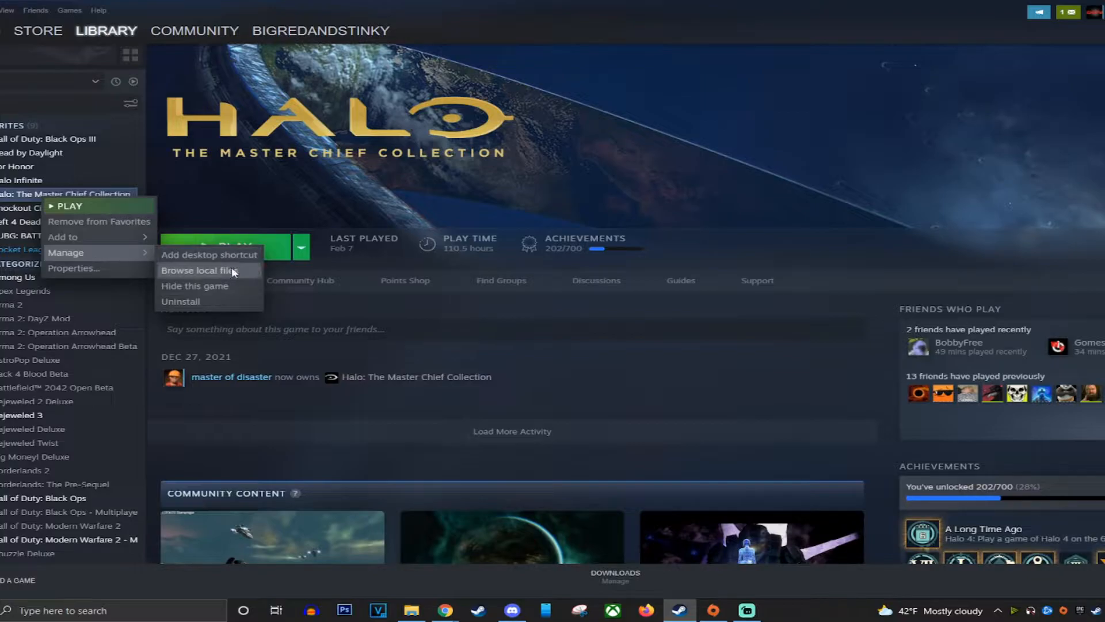
click(202, 270)
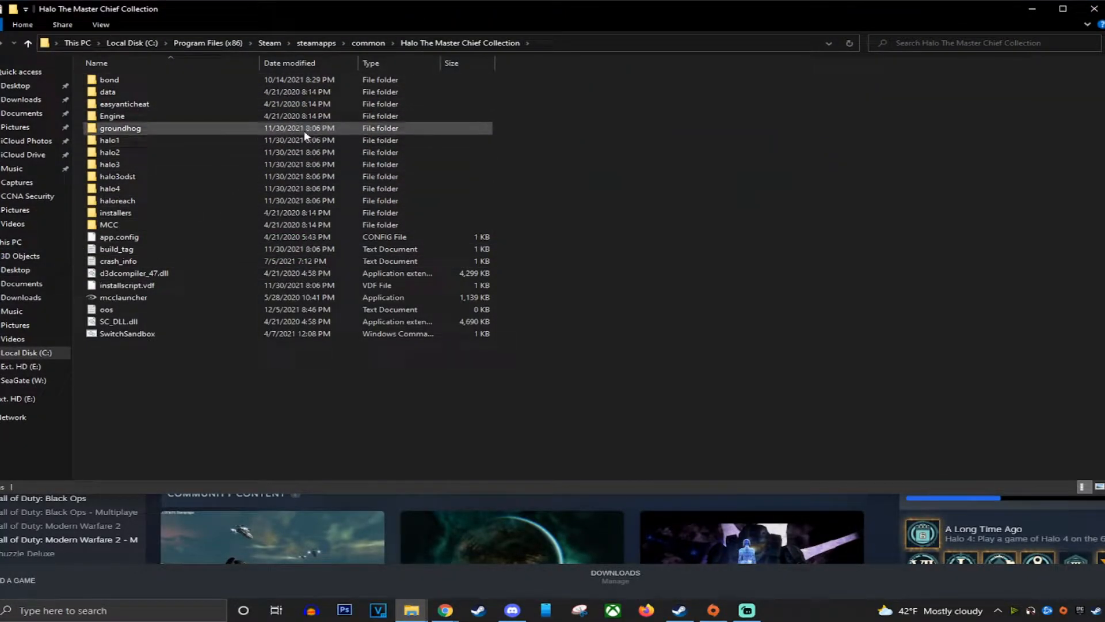
mouse_move(119, 188)
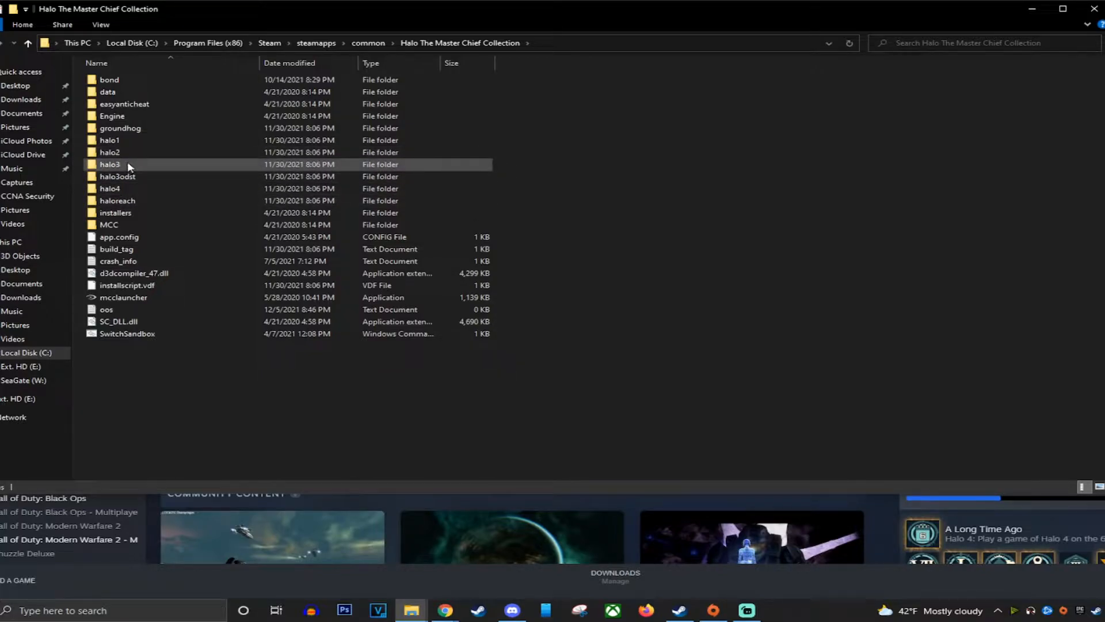
- Navigate into halo3\maps and bring up actions for the original 120_halo.map beside the downloaded one
double_click(110, 165)
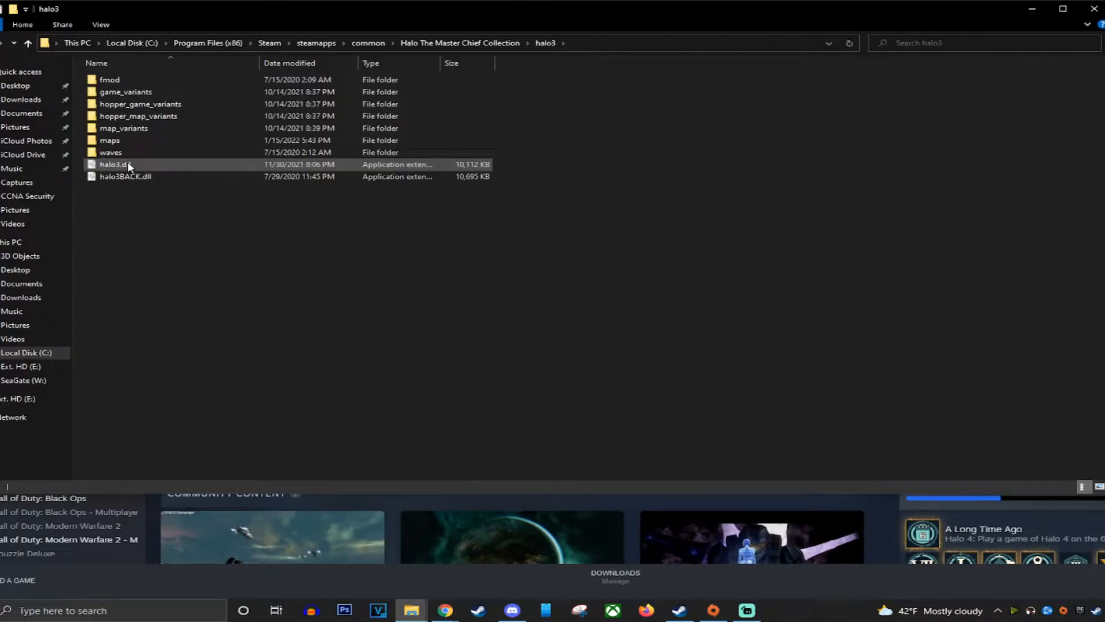
double_click(109, 140)
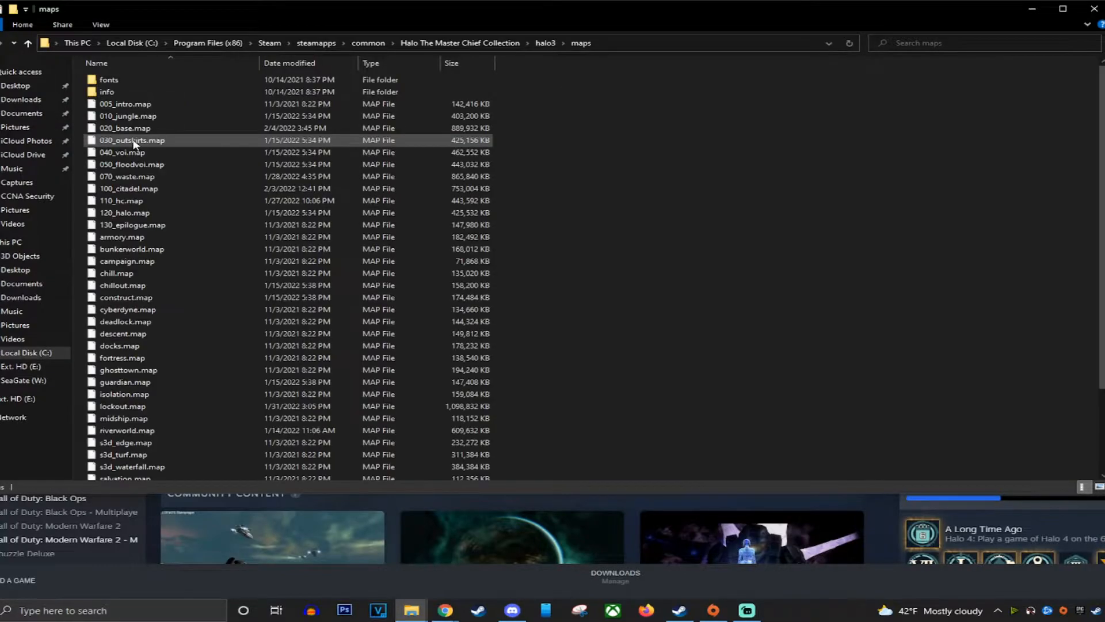
click(124, 212)
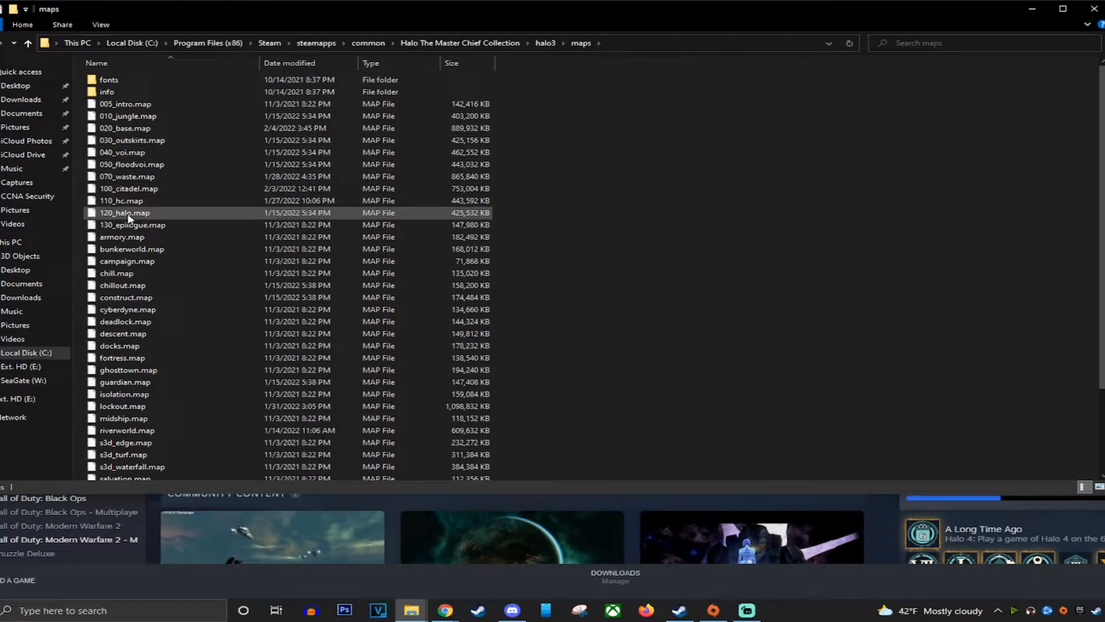
mouse_move(127, 215)
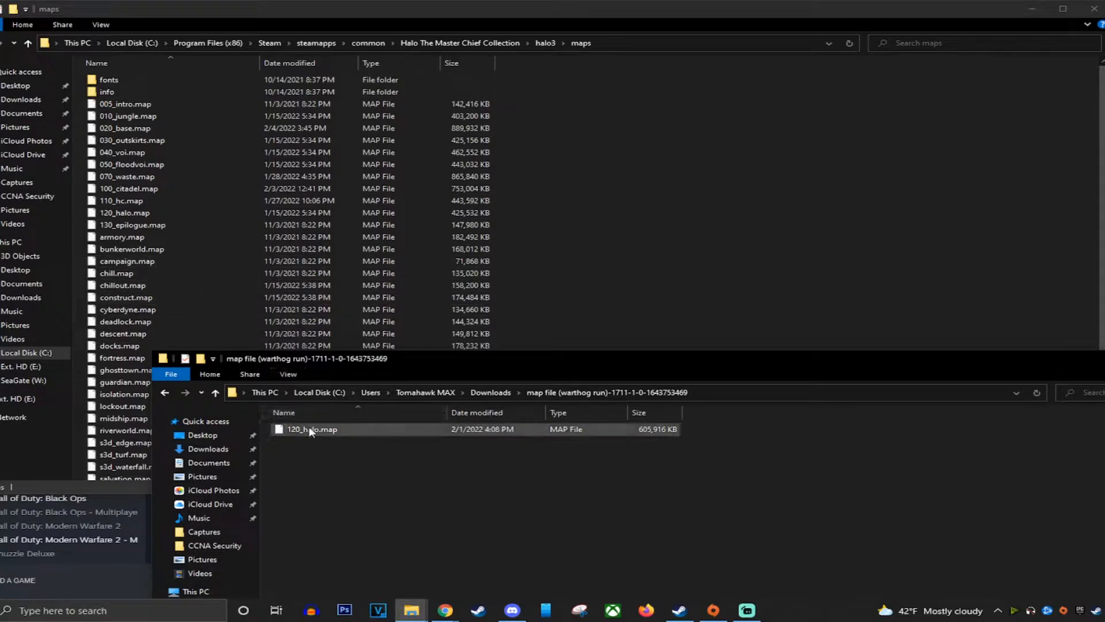
click(132, 225)
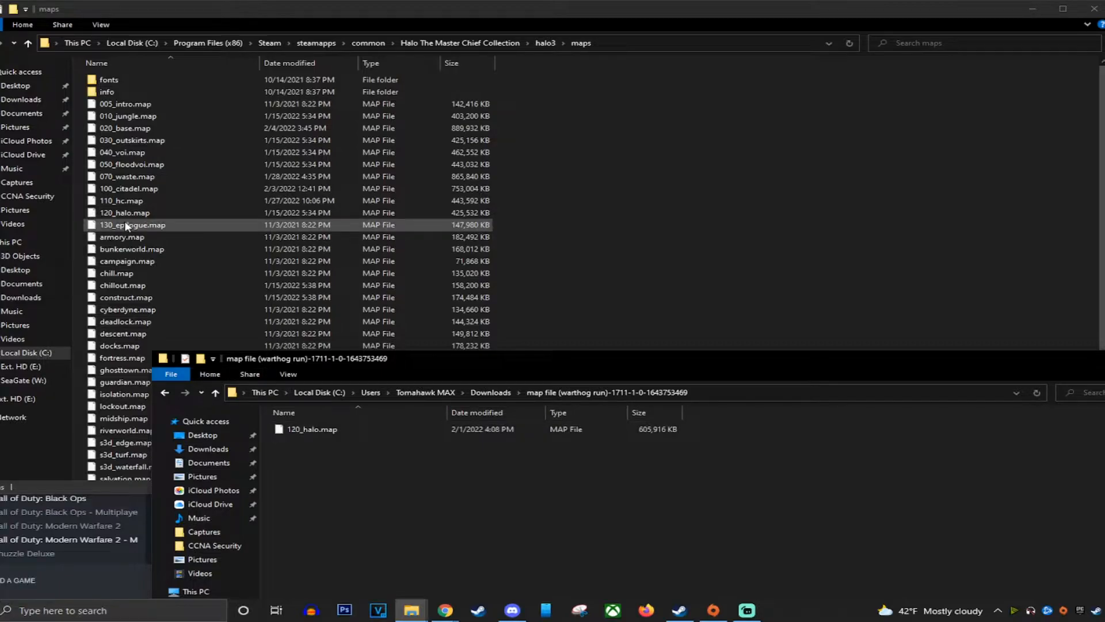
click(126, 211)
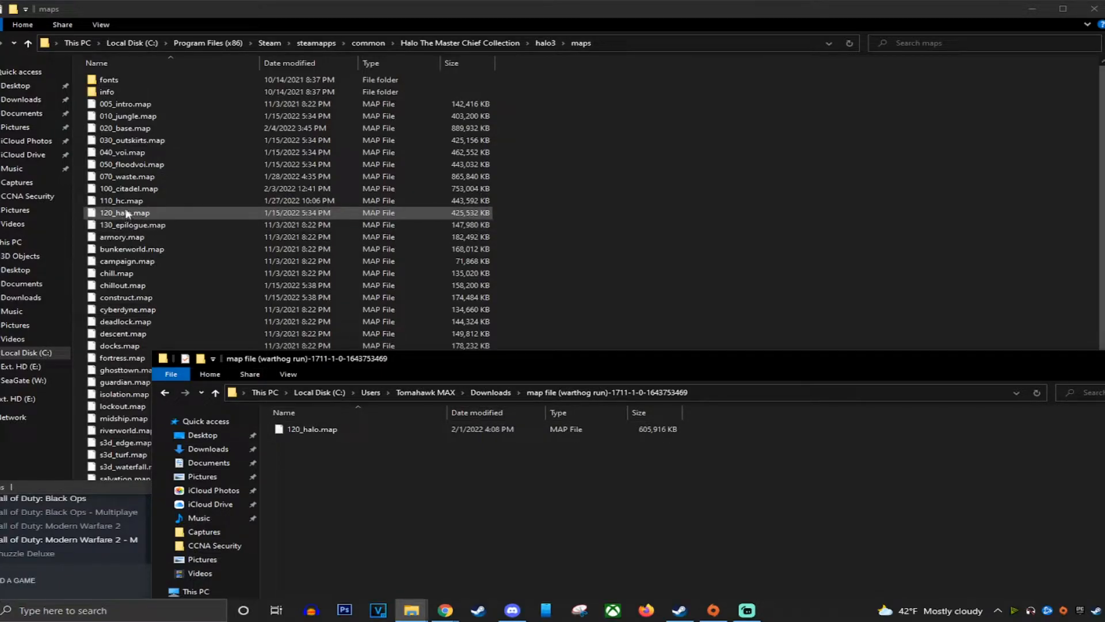
right_click(125, 212)
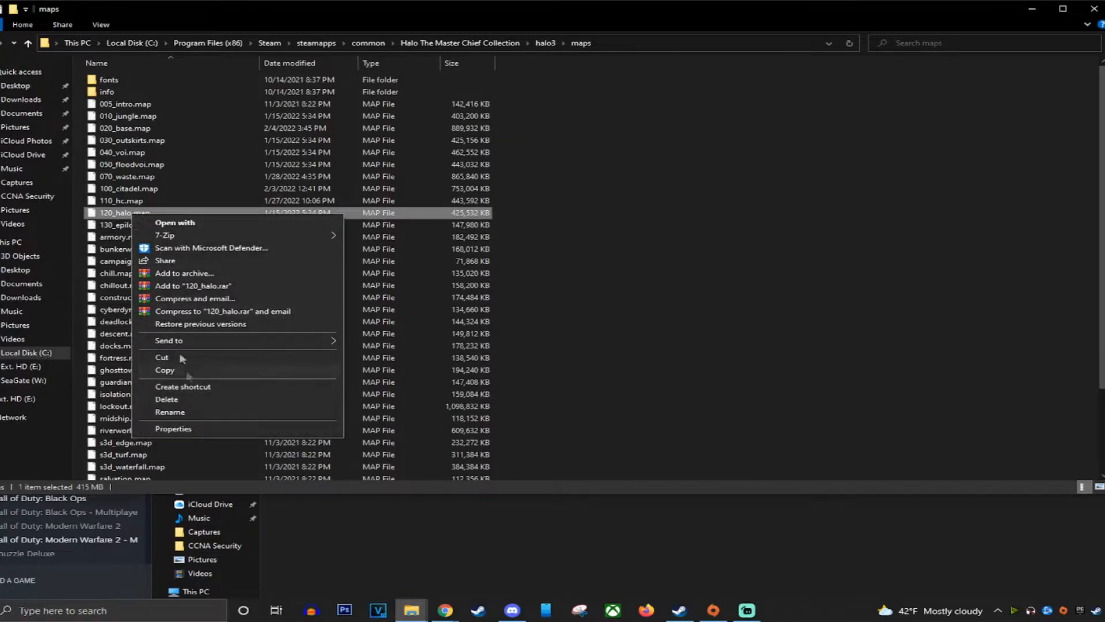
- Rename the original map to 120_haloBACKUP.map and paste the modded 120_halo.map into maps
click(170, 412)
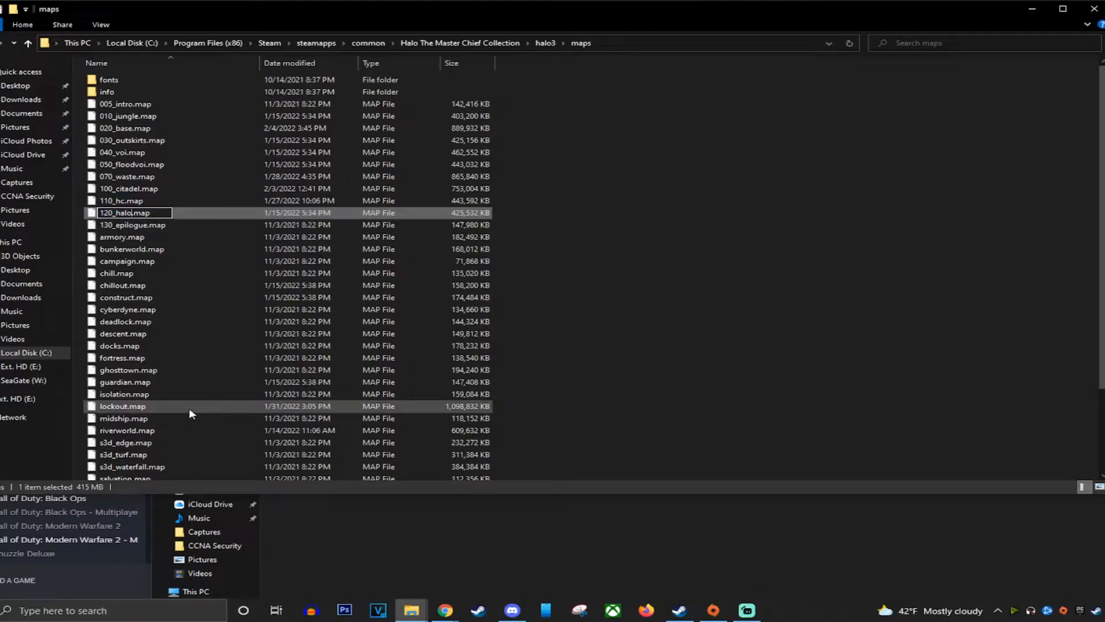
text(BACKUP)
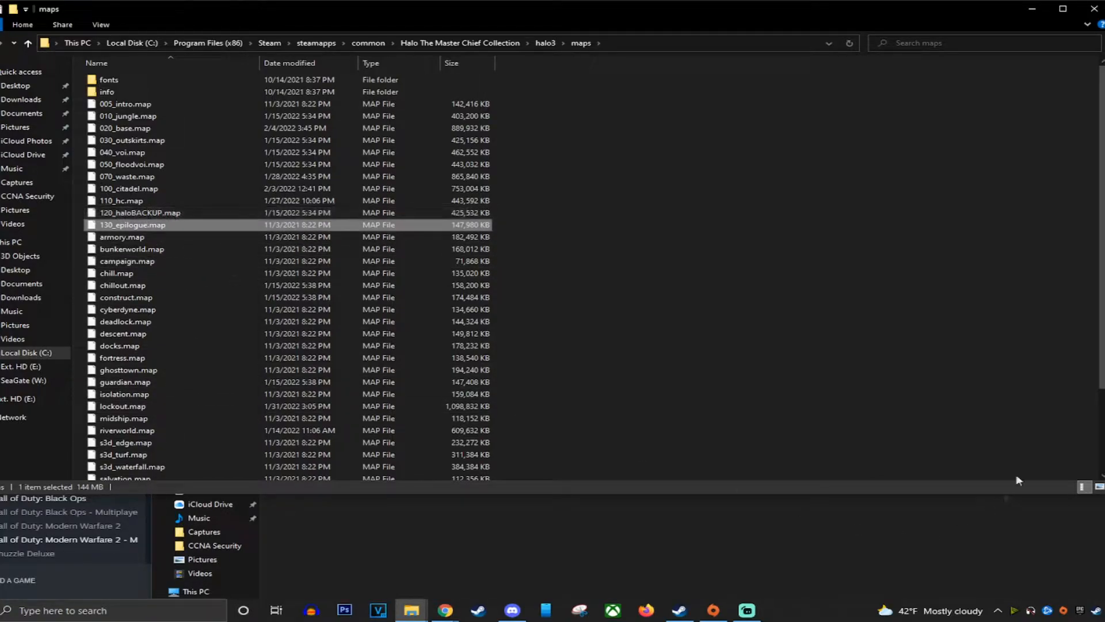
right_click(296, 428)
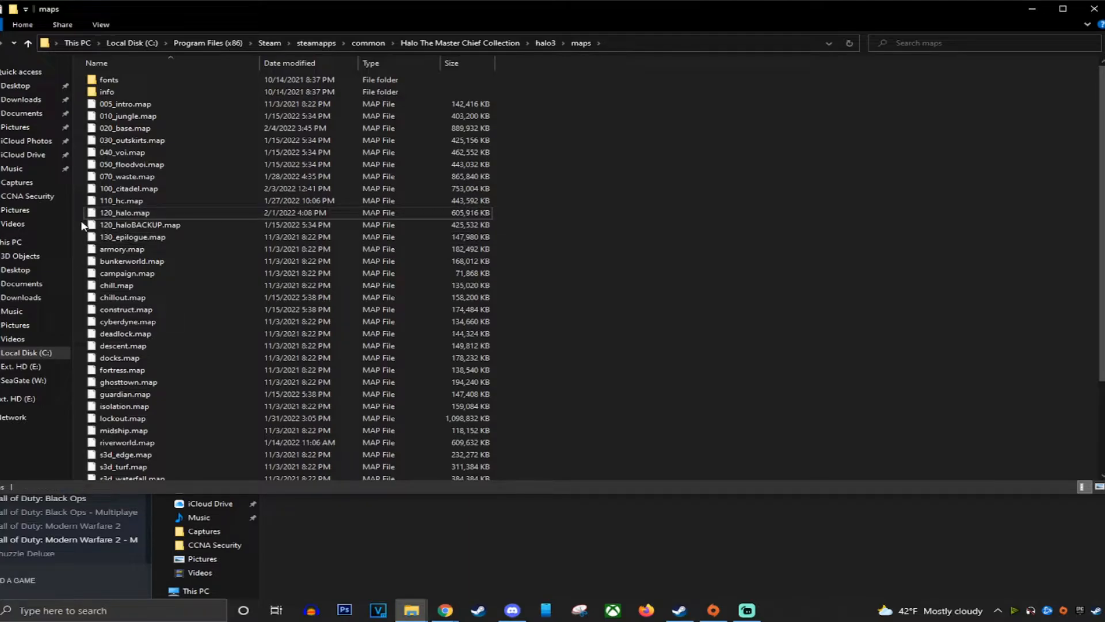
click(124, 212)
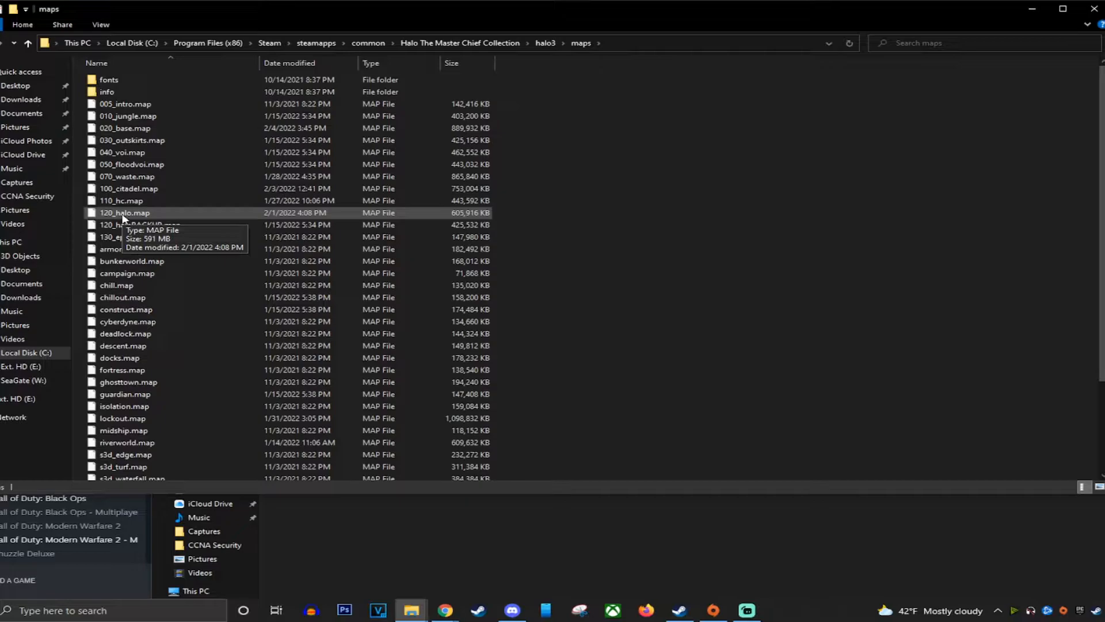
mouse_move(133, 225)
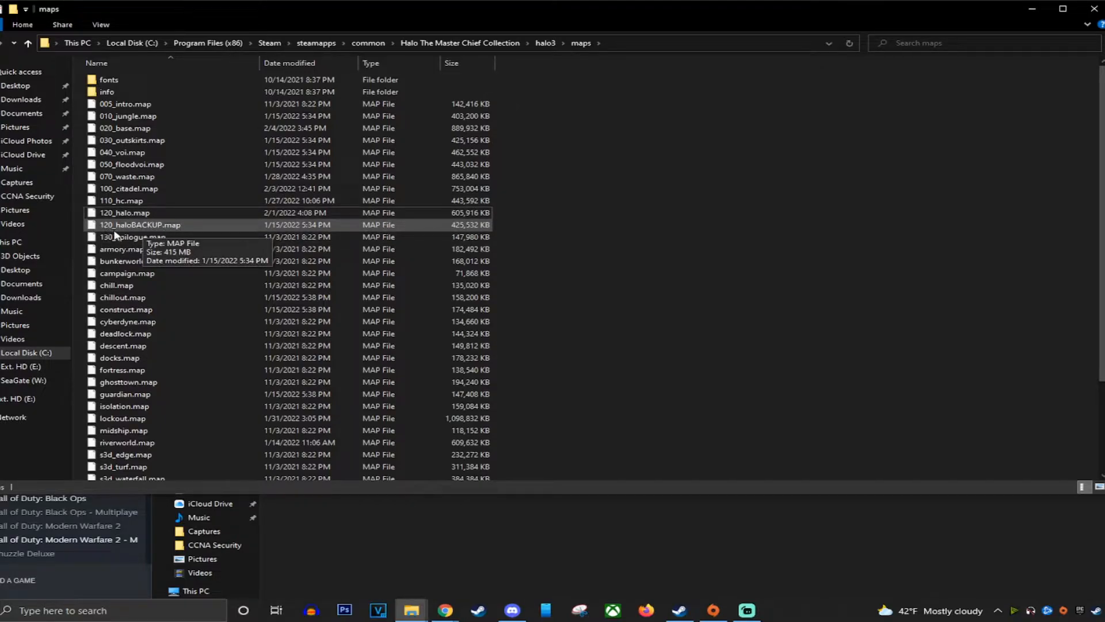
mouse_move(156, 225)
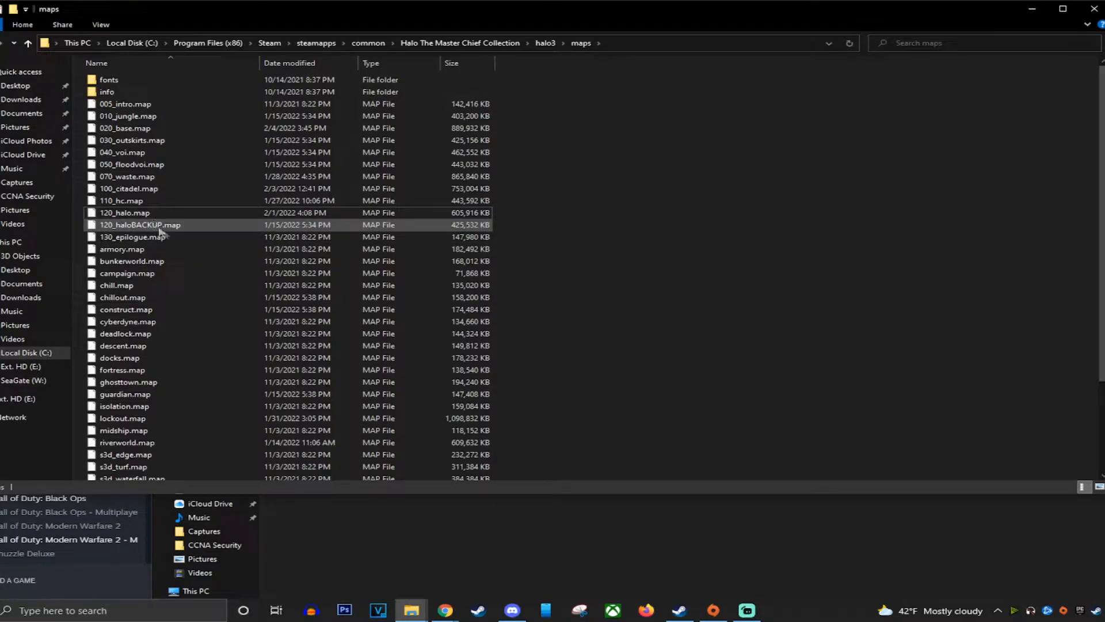
click(123, 406)
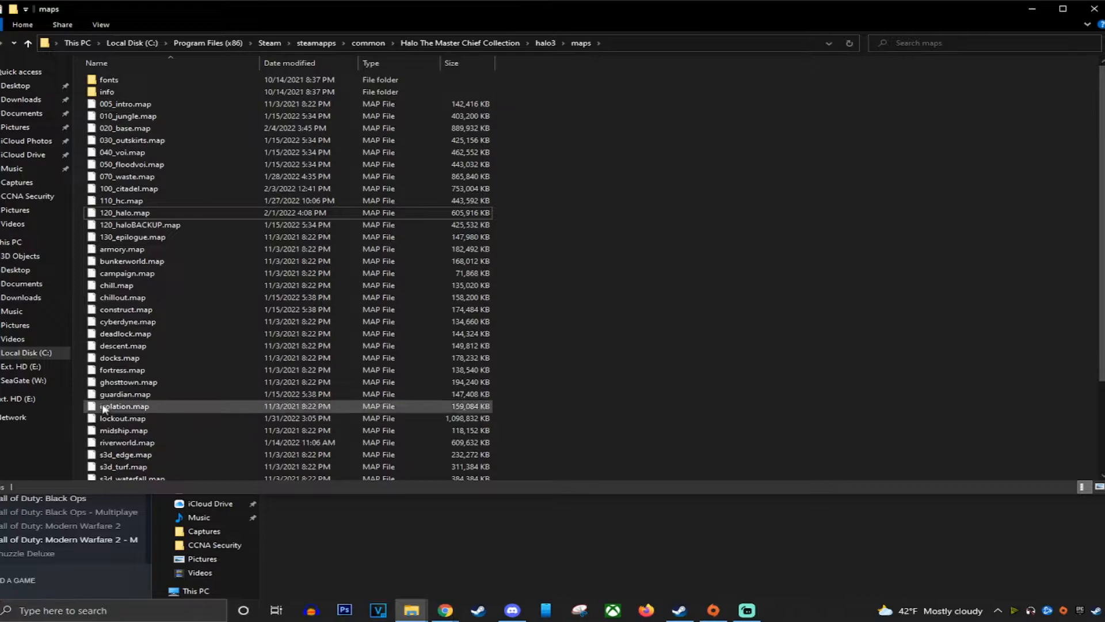
mouse_move(163, 357)
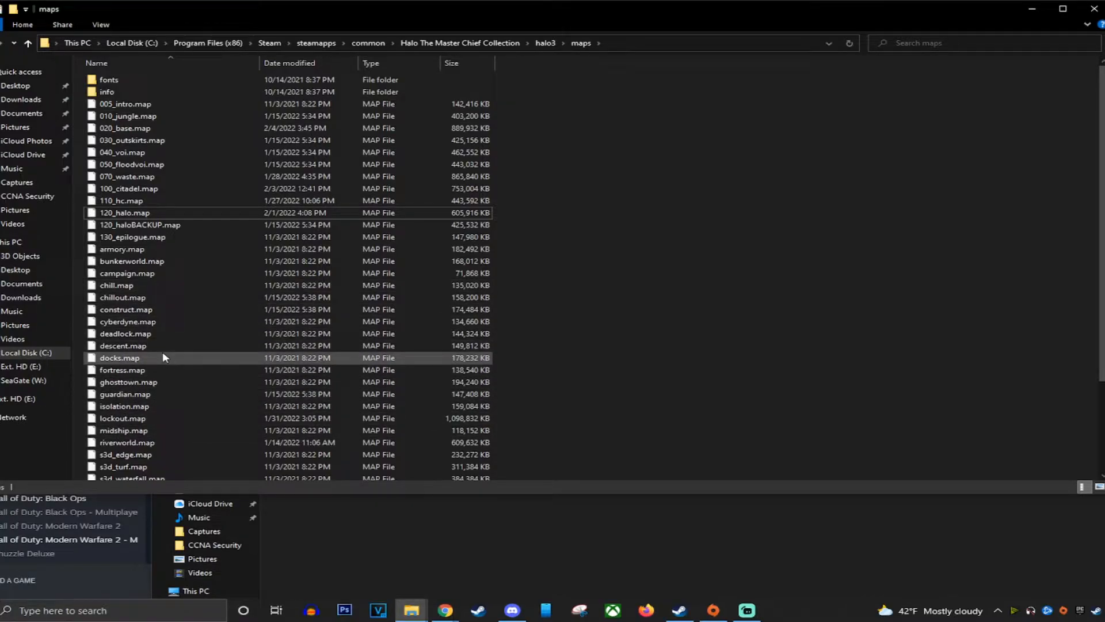
mouse_move(163, 357)
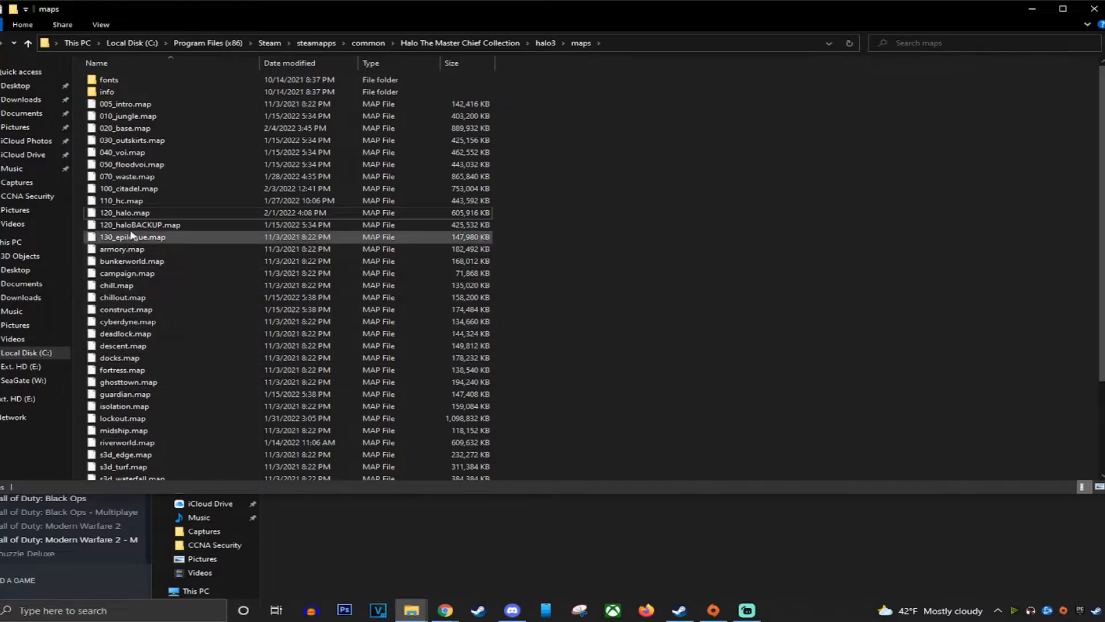
mouse_move(238, 330)
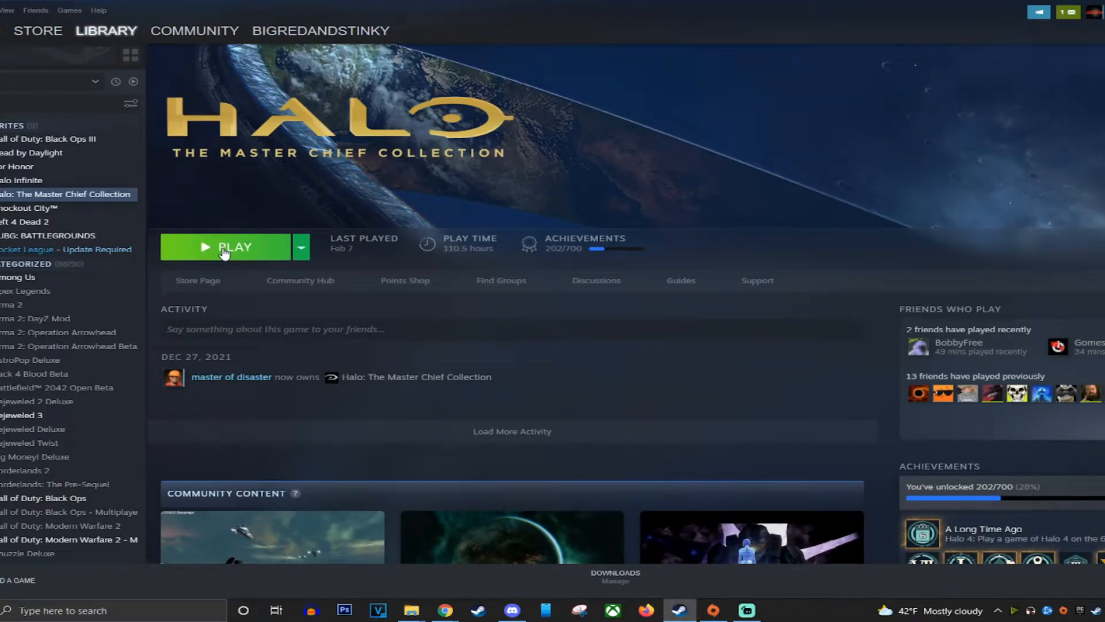
- Launch Halo: MCC from Steam using the Anti-Cheat Disabled option
click(225, 246)
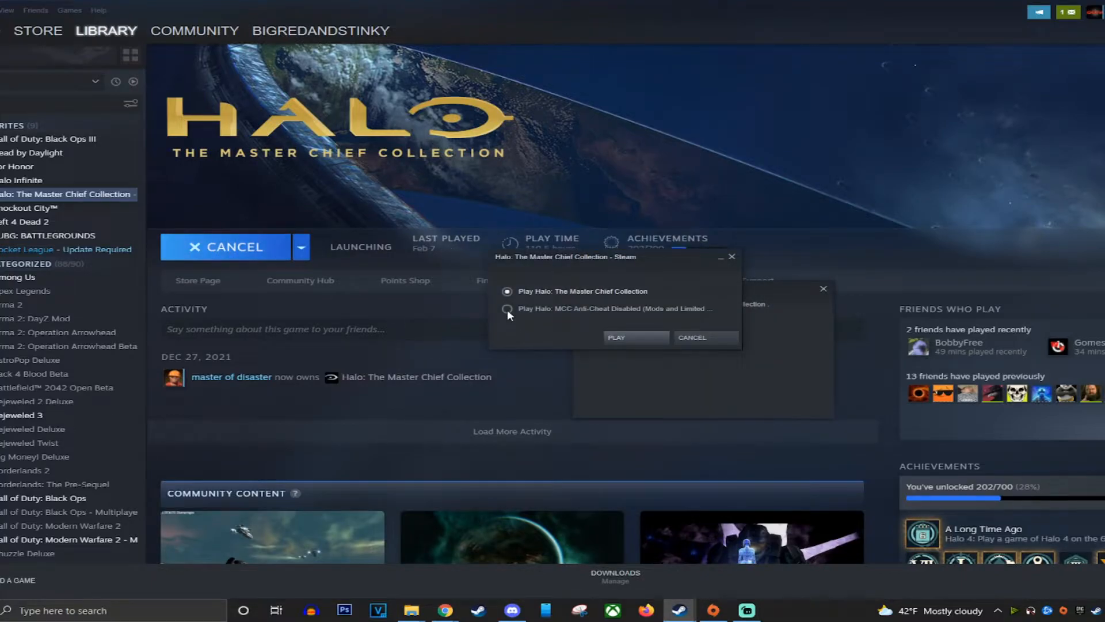
click(506, 309)
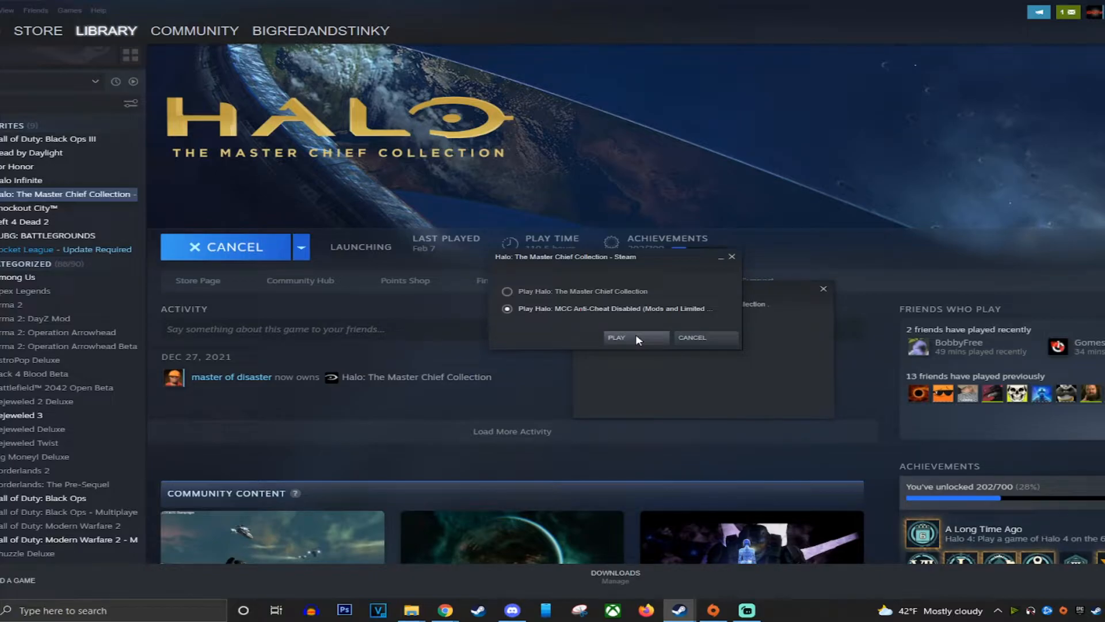
click(615, 337)
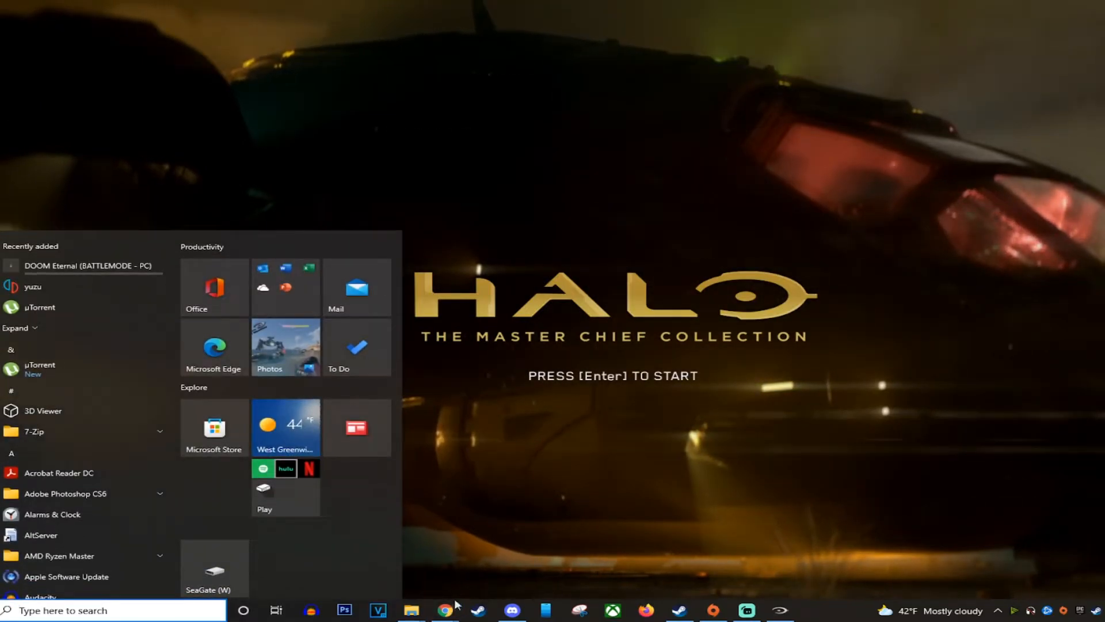
- Switch back to the browser and read through the Chevrolet Tahoe mod description
click(444, 610)
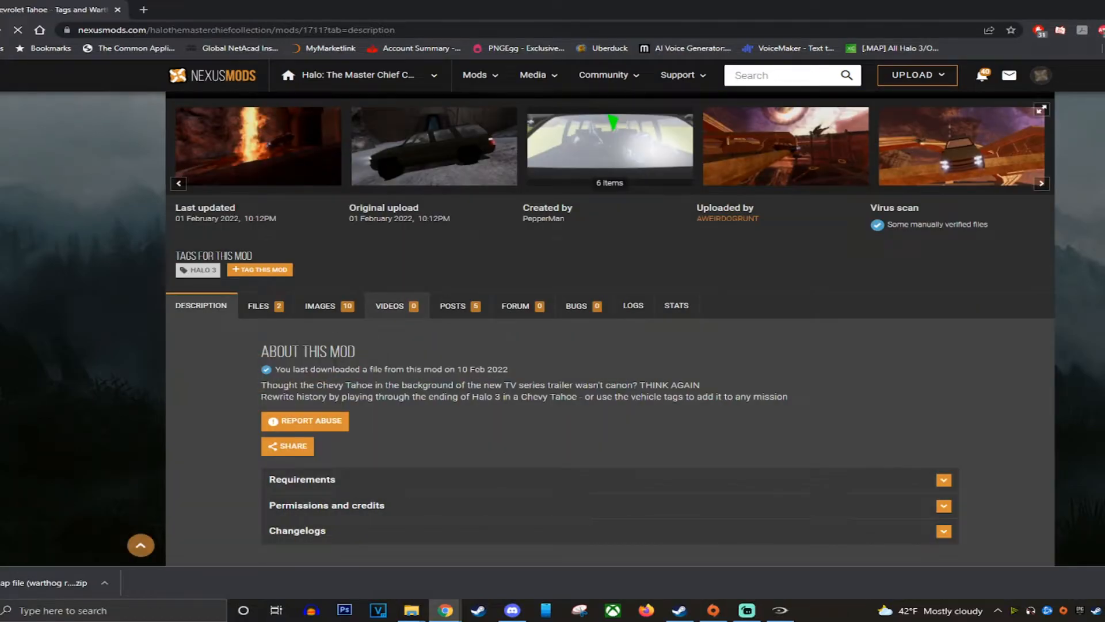
scroll(down, 3)
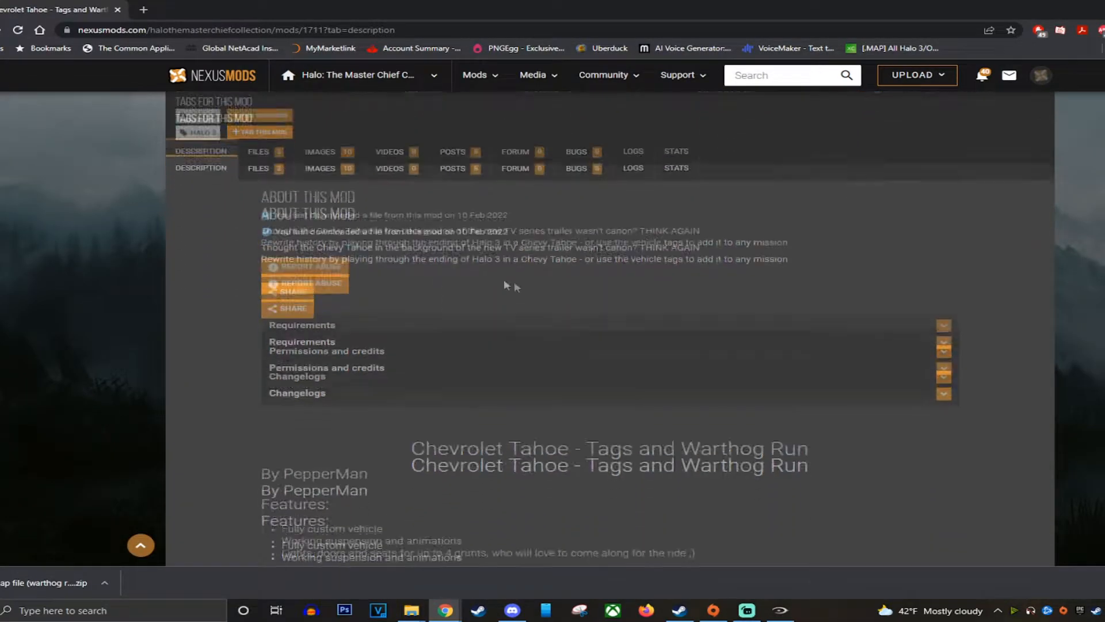
scroll(down, 3)
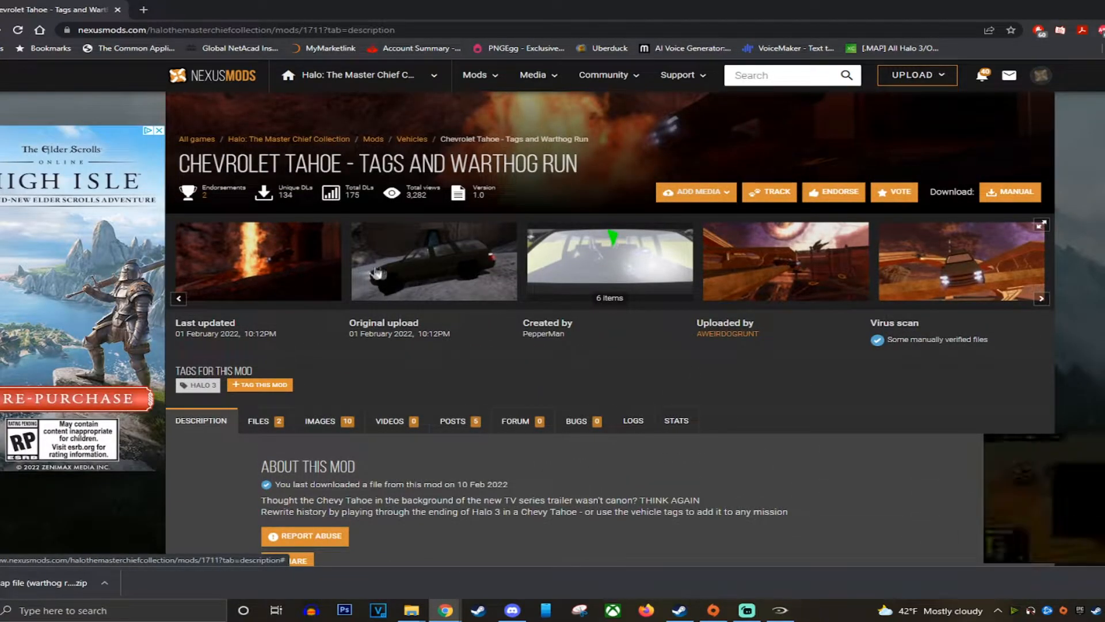
scroll(down, 3)
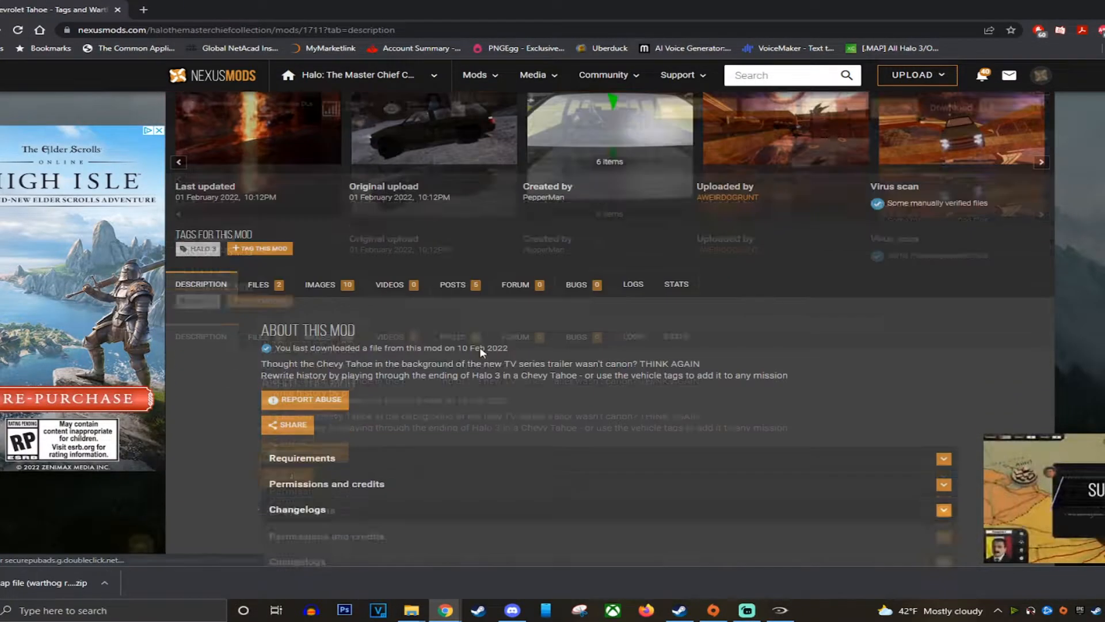
scroll(down, 3)
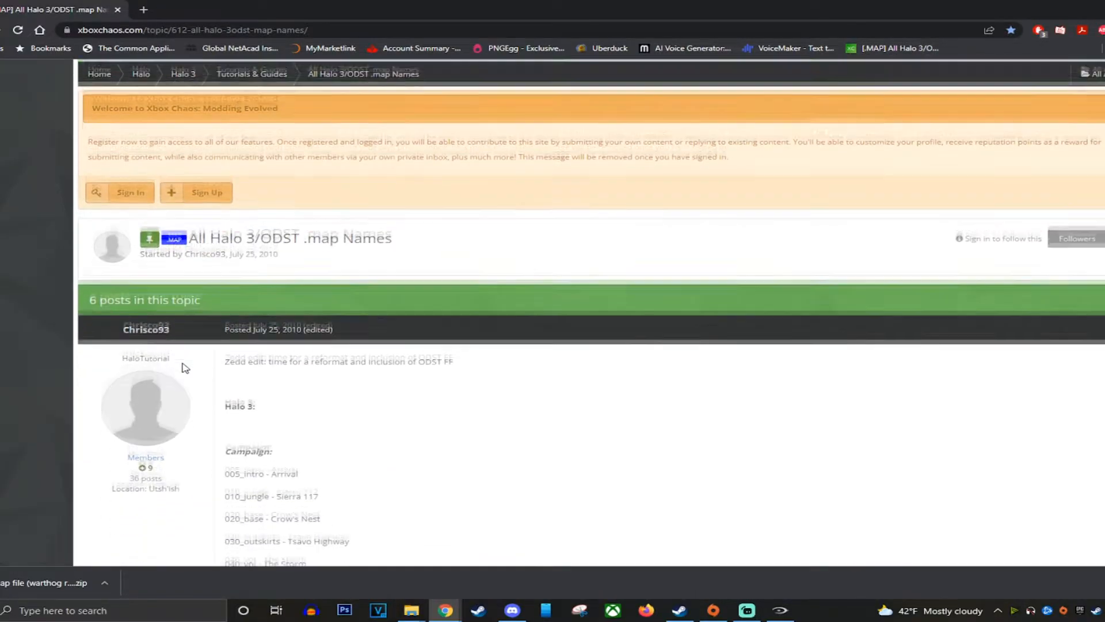
- Scroll the Xbox Chaos Halo 3/ODST map names list through the campaign and multiplayer entries
scroll(down, 3)
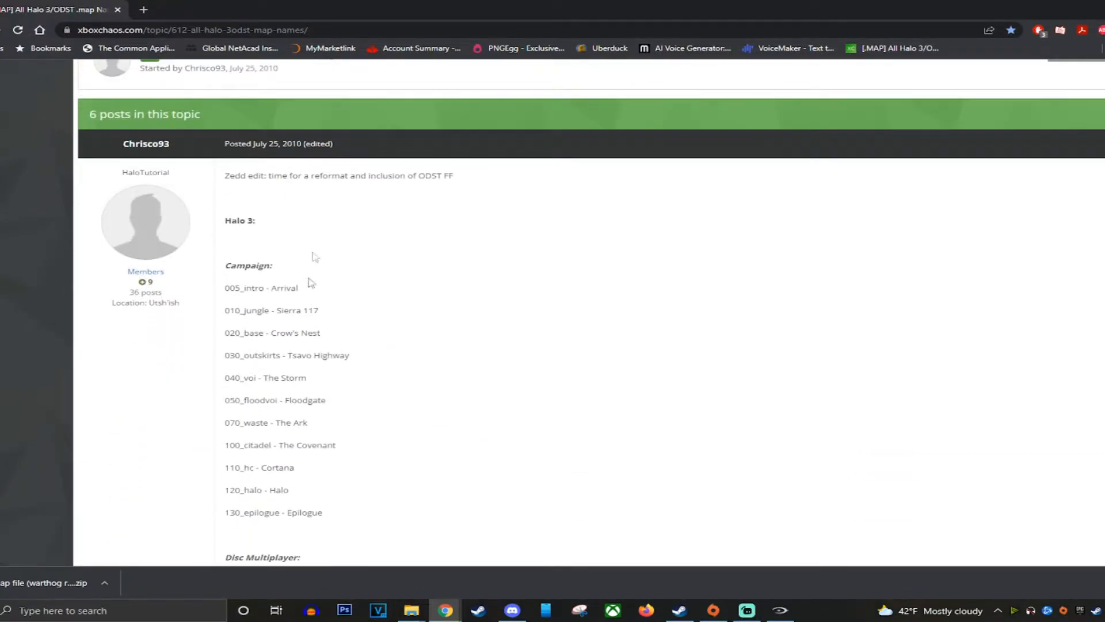
scroll(down, 3)
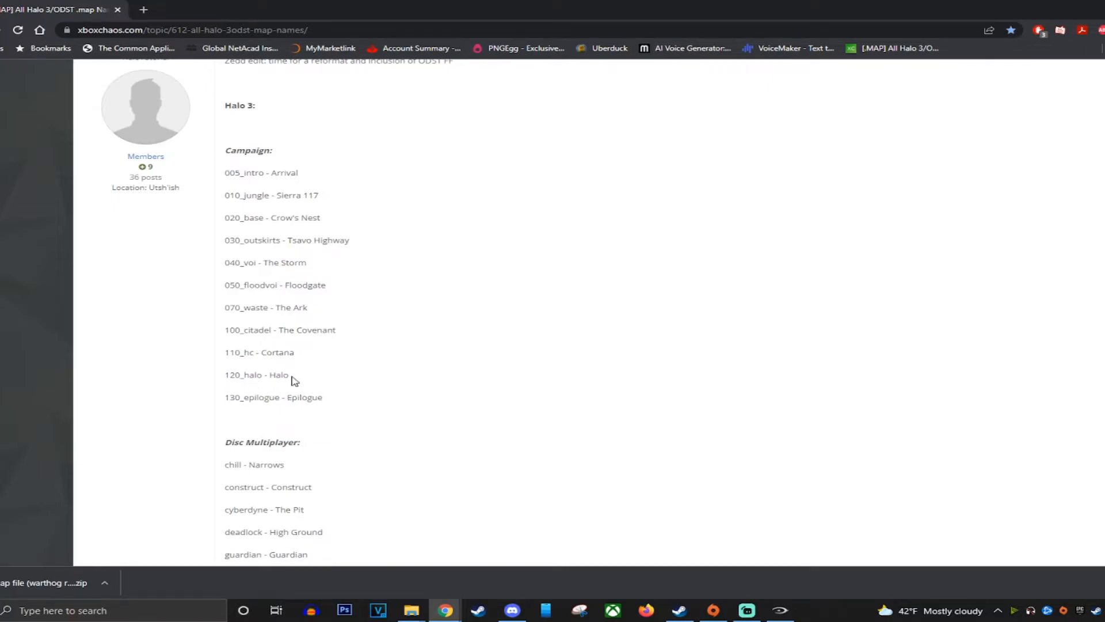
scroll(down, 3)
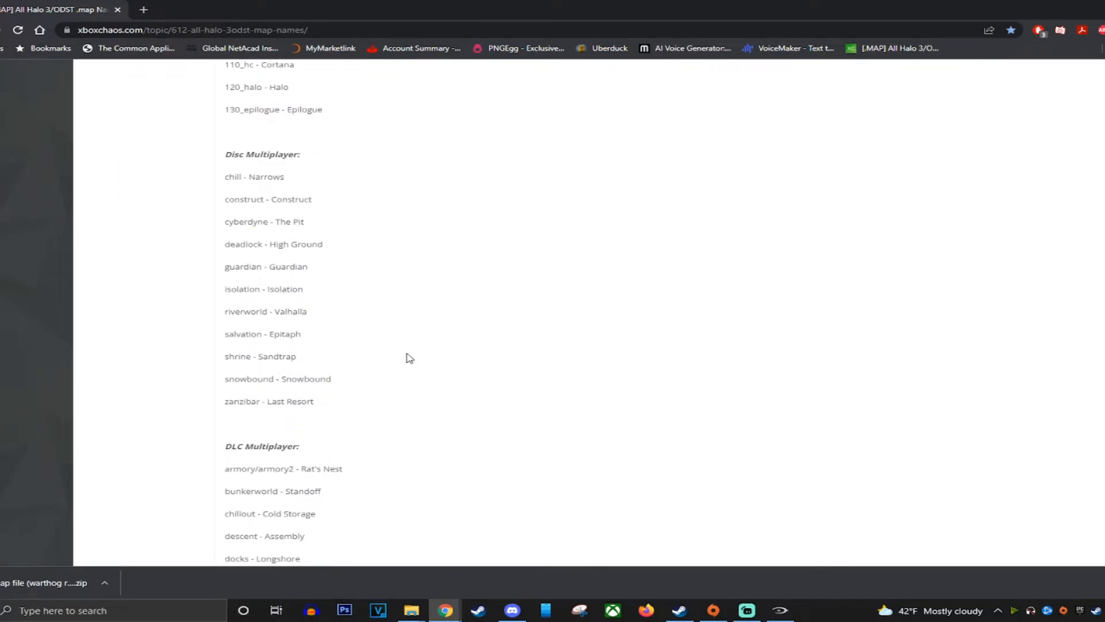
scroll(down, 3)
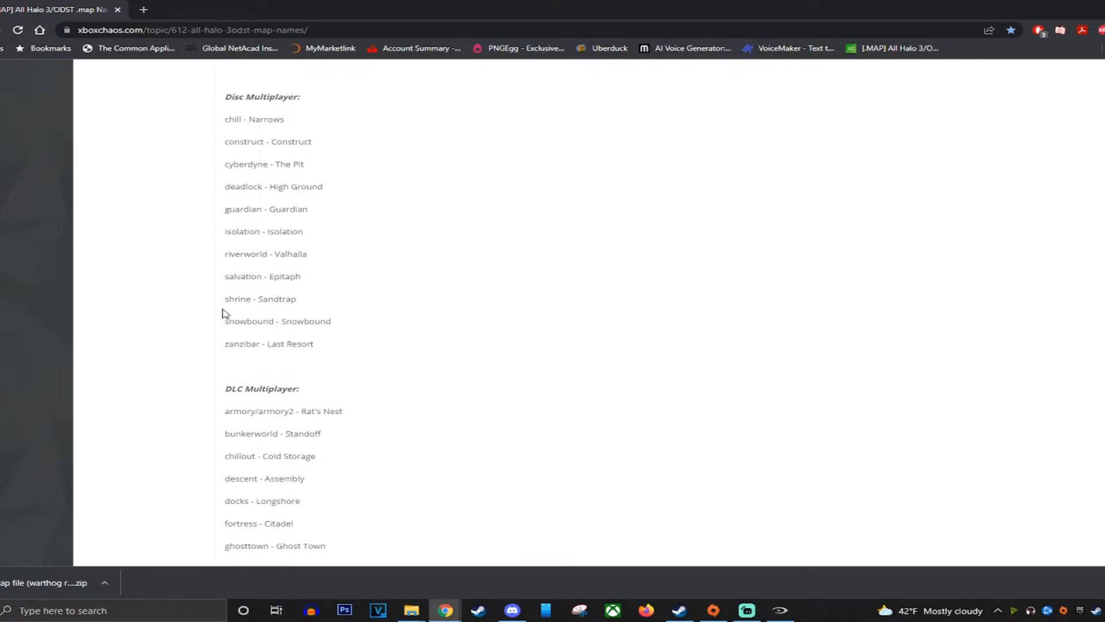
mouse_move(234, 310)
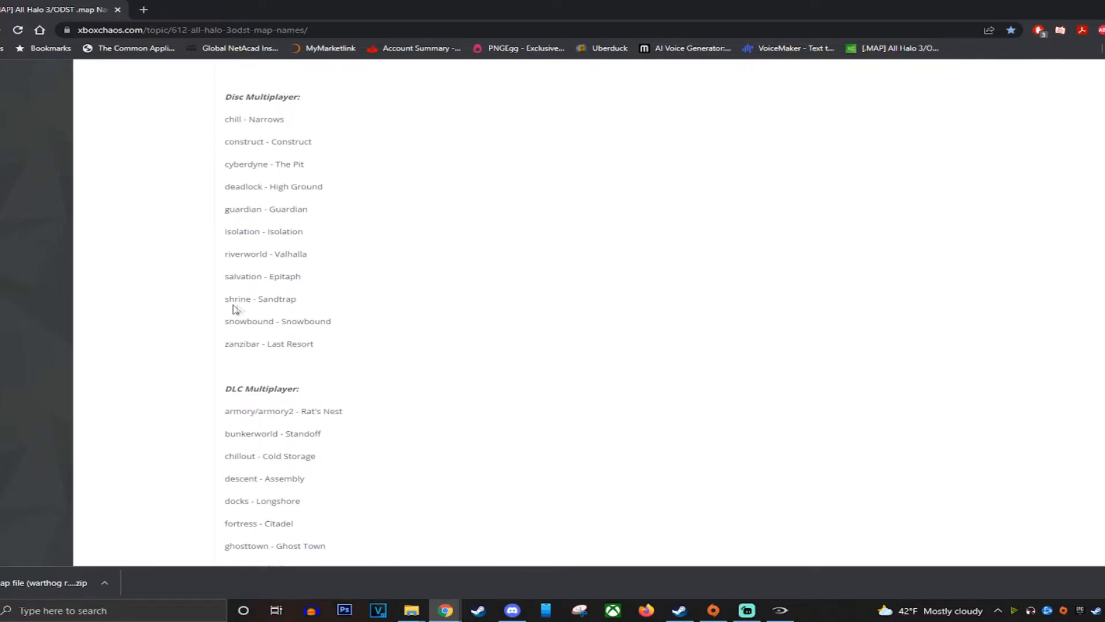
mouse_move(278, 311)
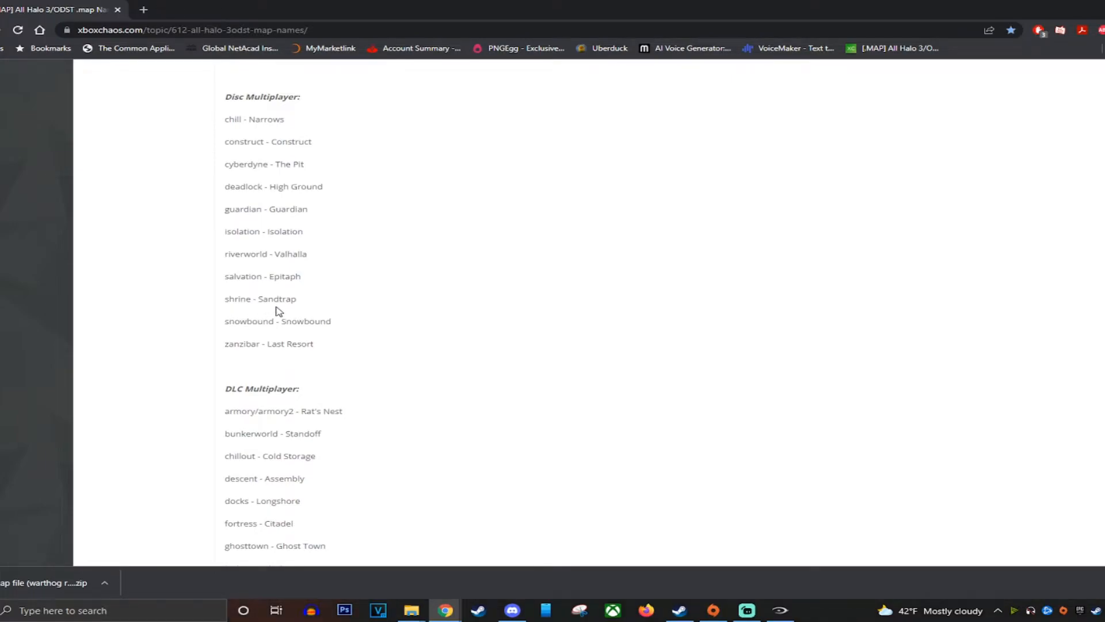
scroll(down, 3)
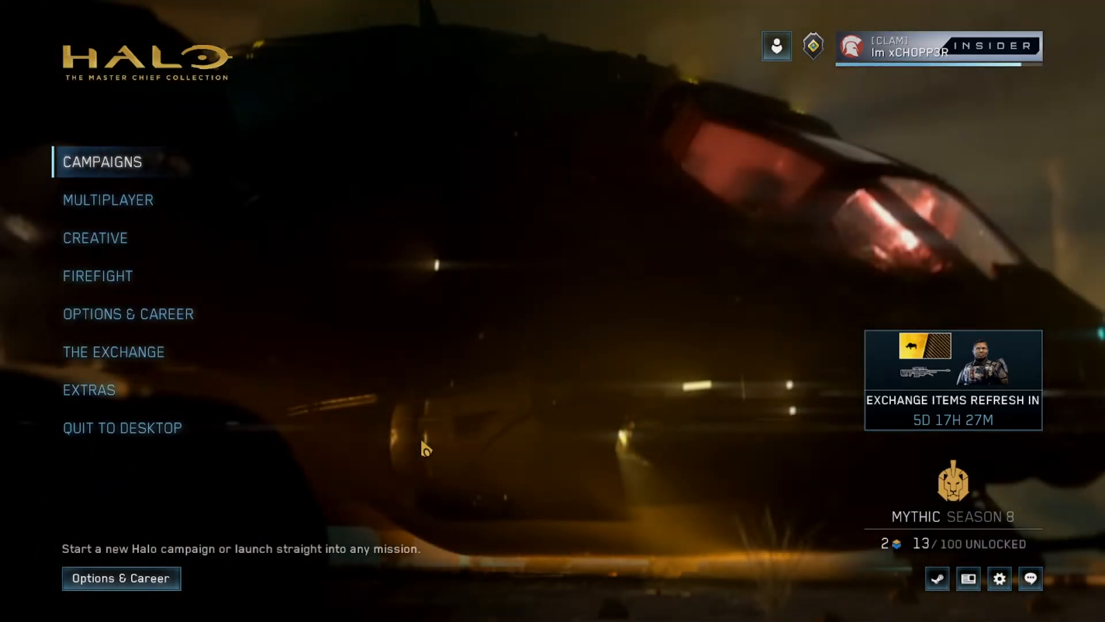
- Select the Halo mission from the Halo 3 campaign's mission list
click(102, 161)
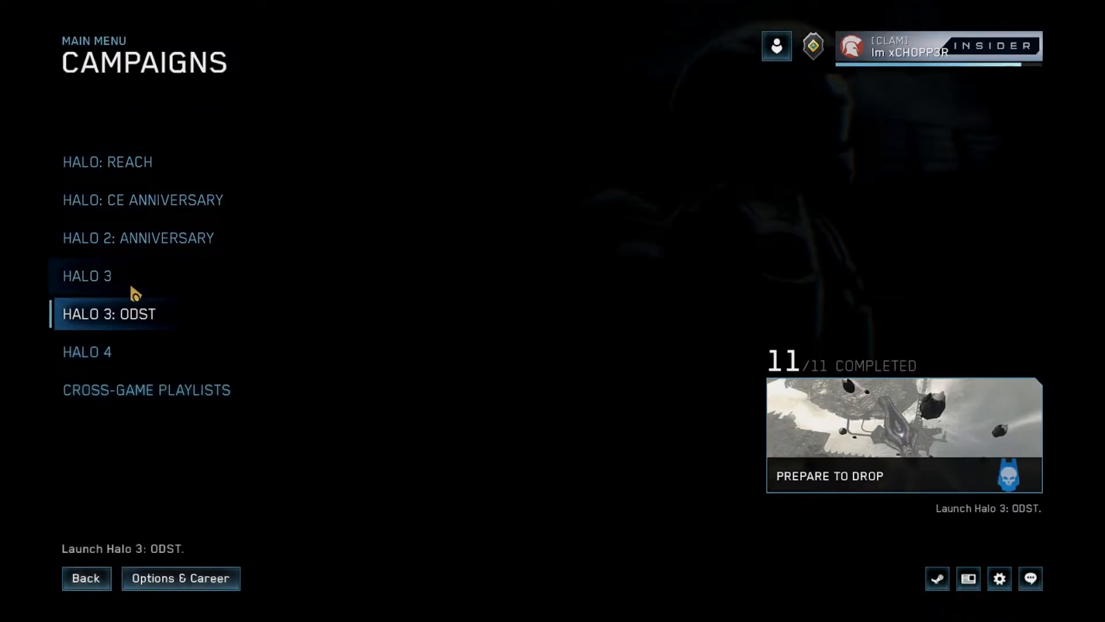
click(86, 276)
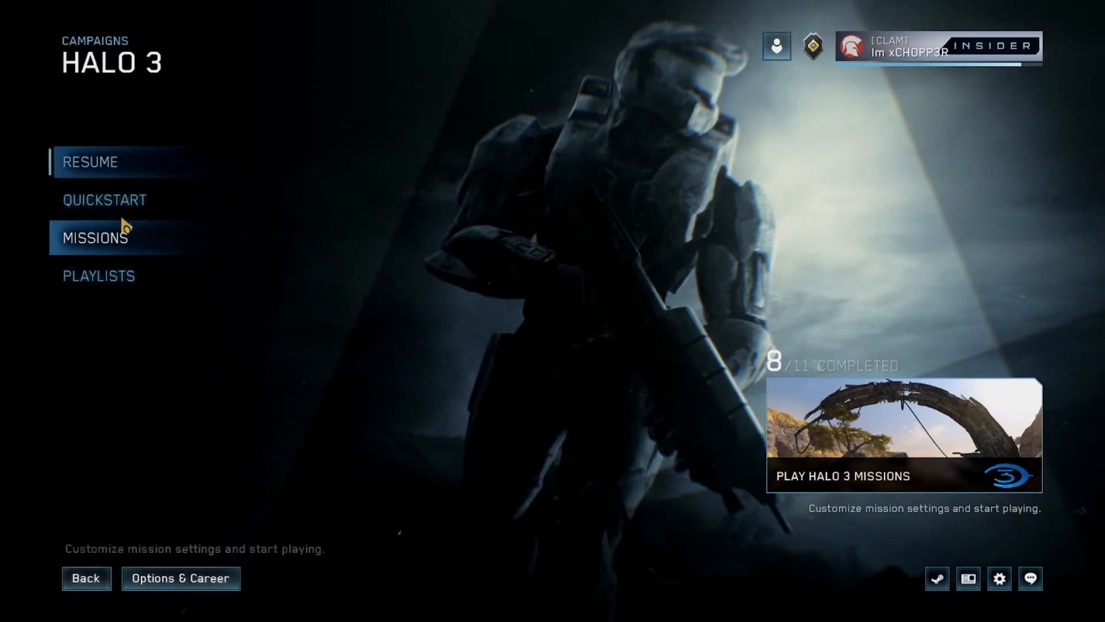
click(95, 236)
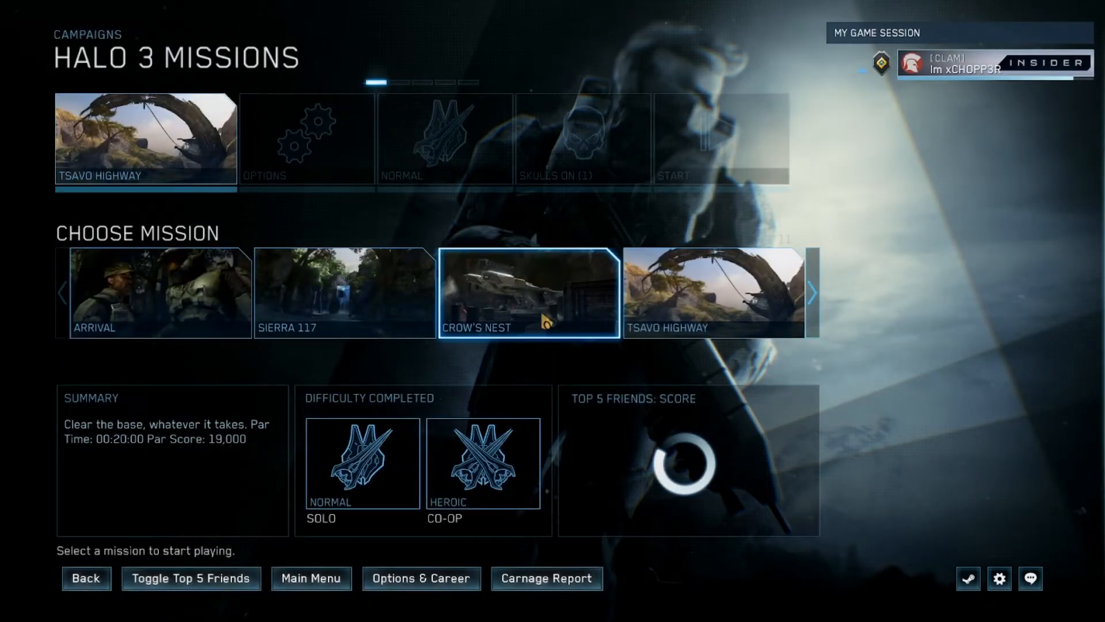
click(811, 293)
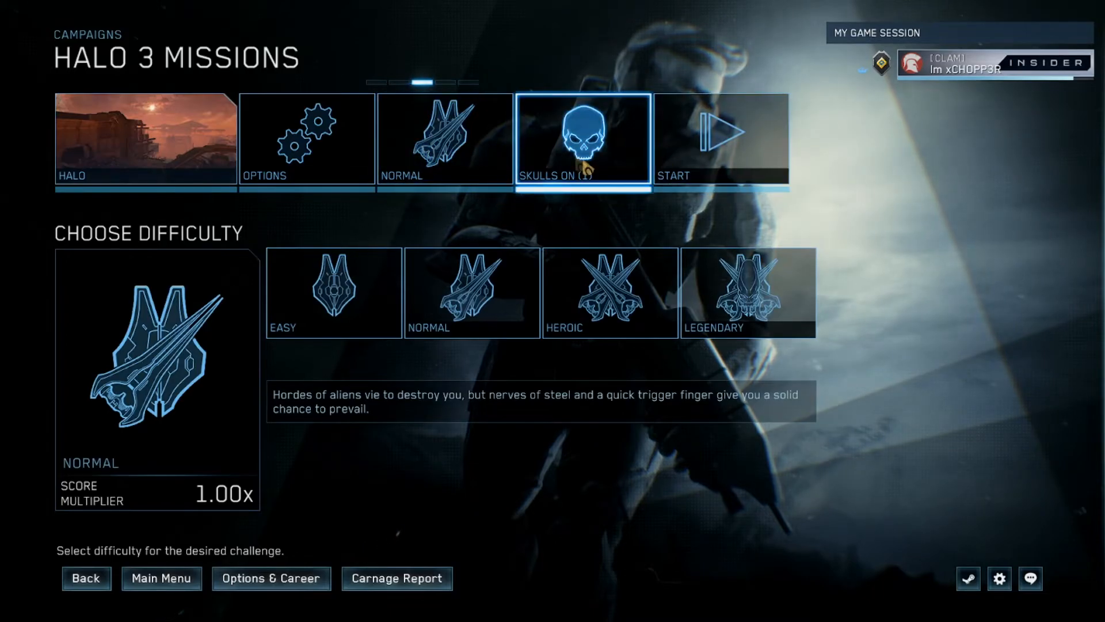
- Start the mission and accept losing current saved mission progress
click(719, 137)
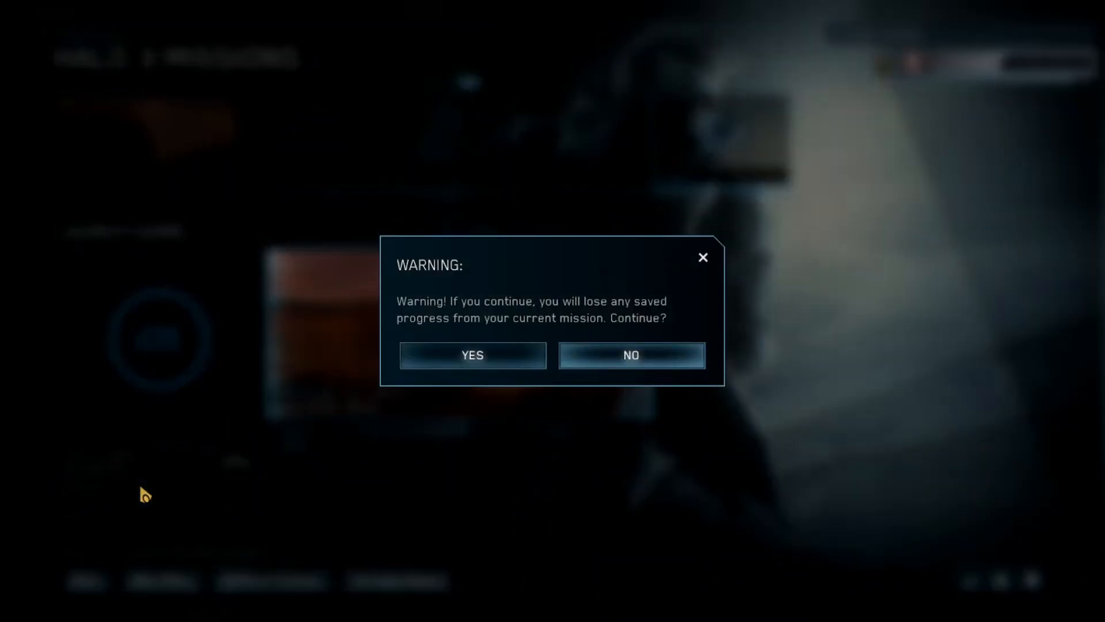
click(472, 356)
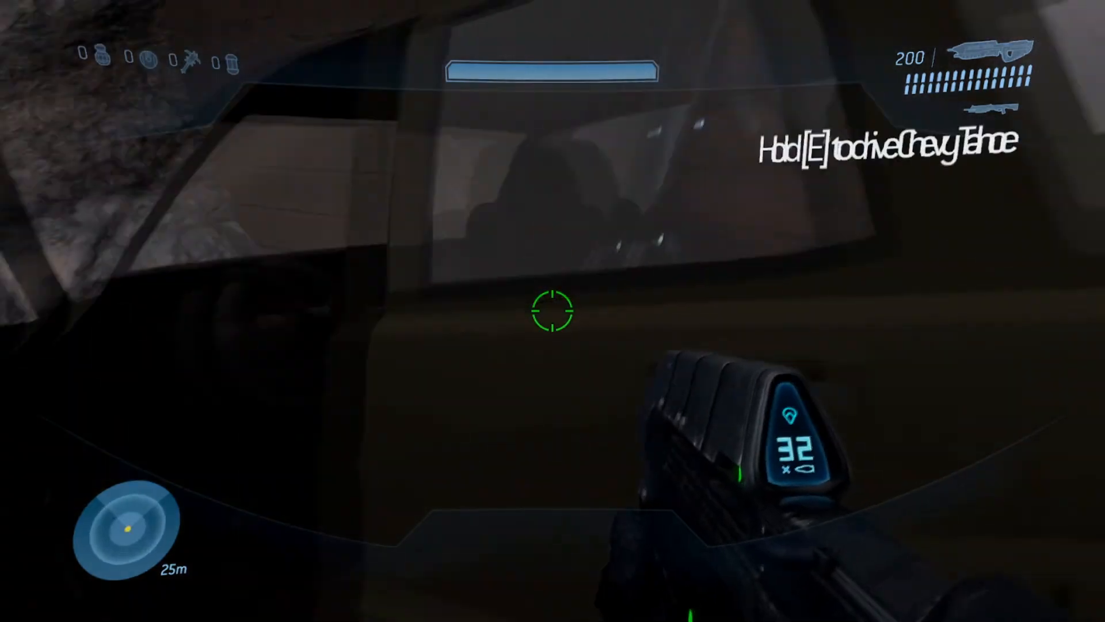
- Hold E beside the modded Chevy Tahoe to get in and drive it
key(e)
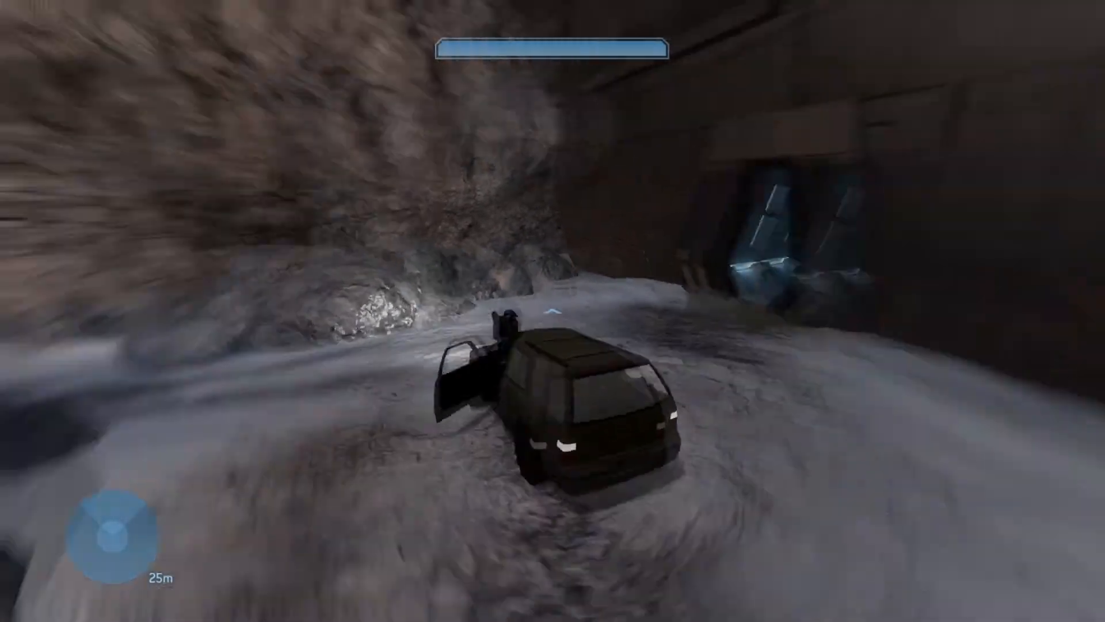